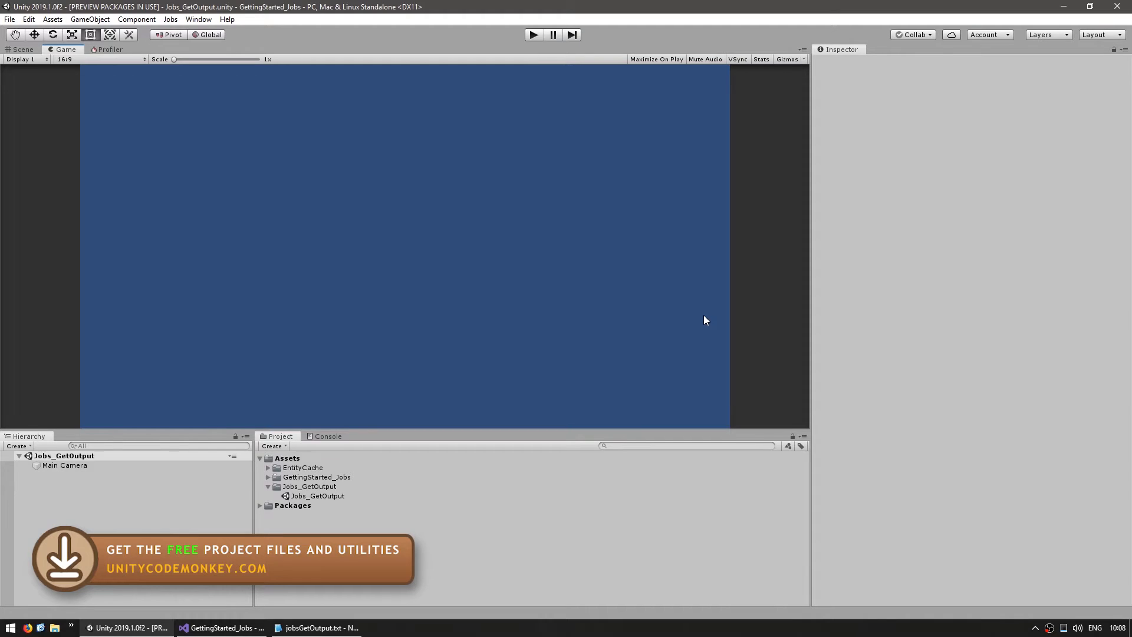
{"action": "mouse_move", "coordinate": [424, 322]}
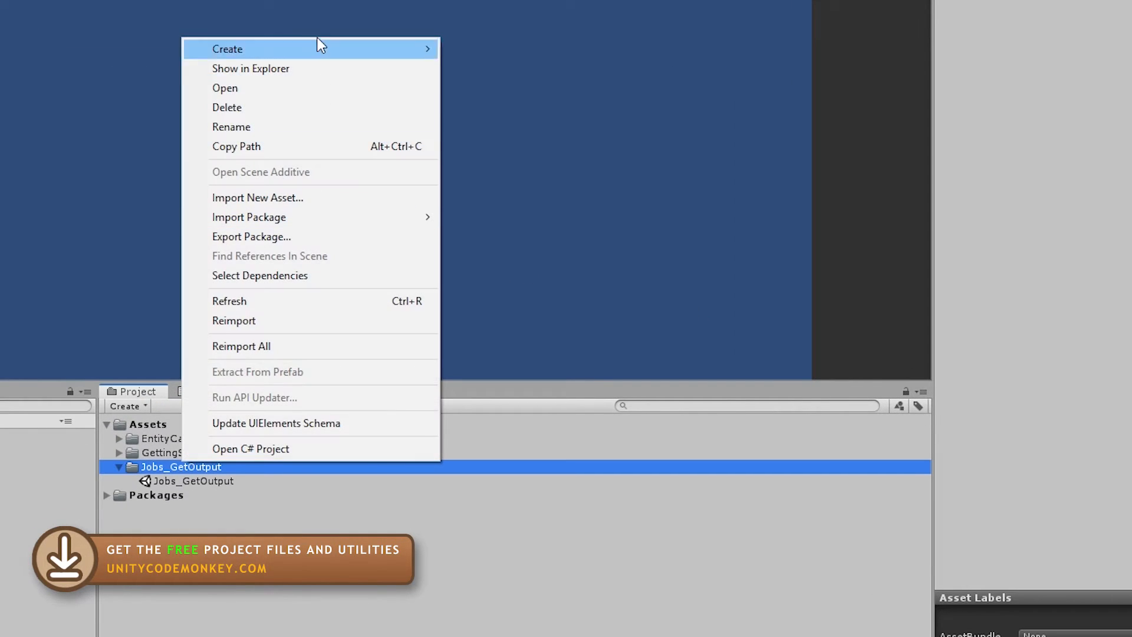
Create a C# script named TestingJobOutput in the Jobs_GetOutput folder.
{"action": "left_click", "coordinate": [227, 49]}
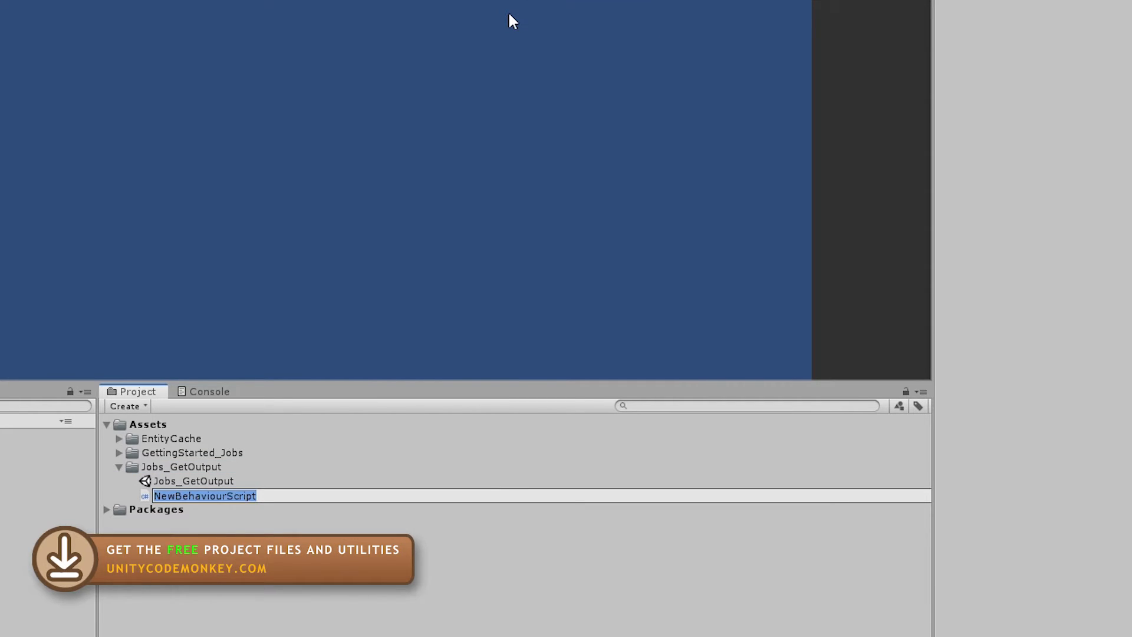
{"action": "type", "text": "TestingJobOutput"}
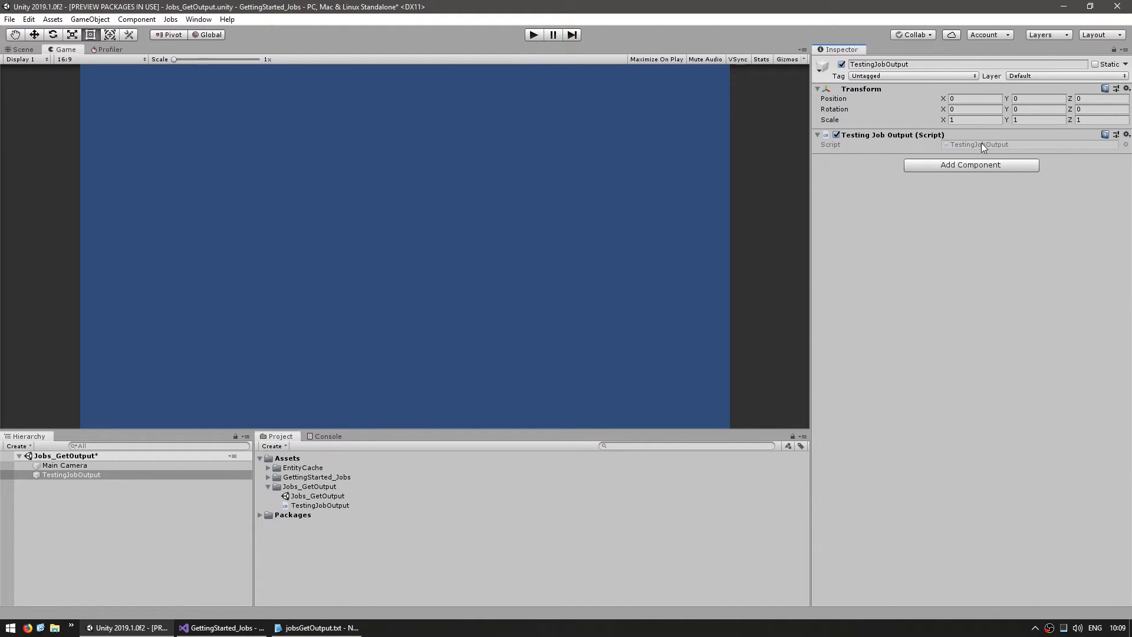
Add a public SimpleJob struct implementing IJob below the class, with 'using Unity.Jobs;'.
{"action": "left_click", "coordinate": [223, 627]}
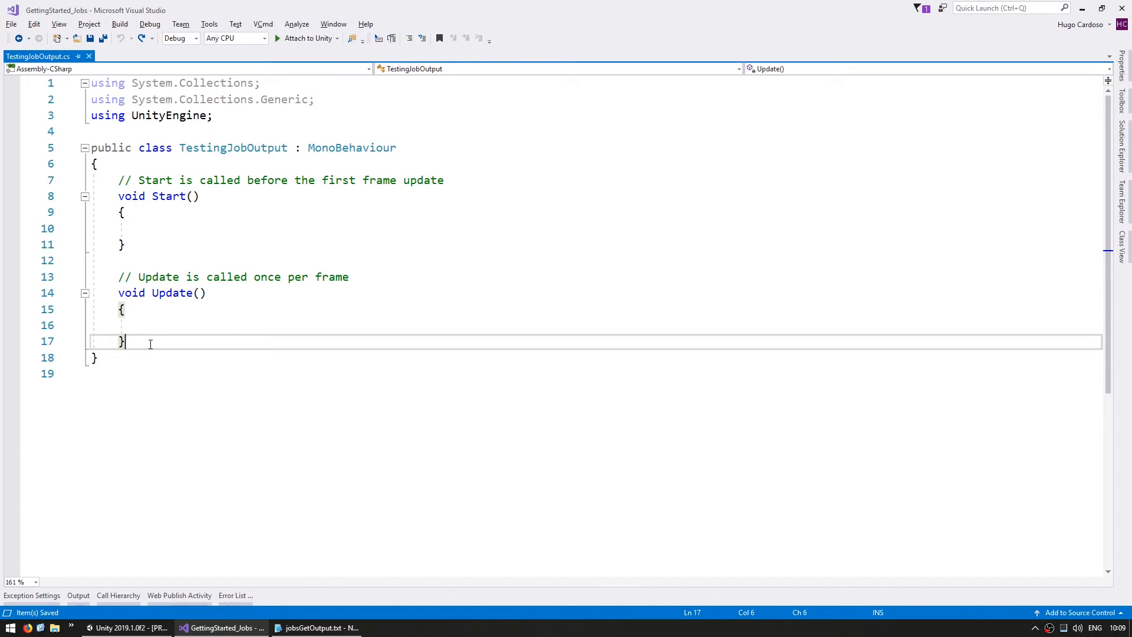
{"action": "type", "text": "public s"}
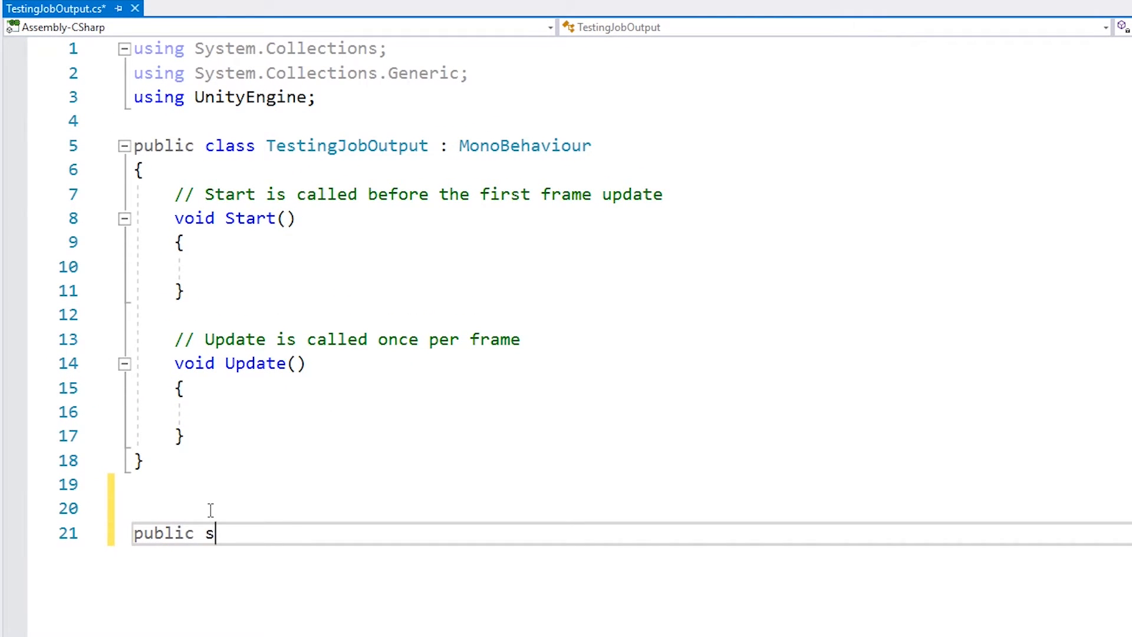
{"action": "type", "text": "truct SimpleJob"}
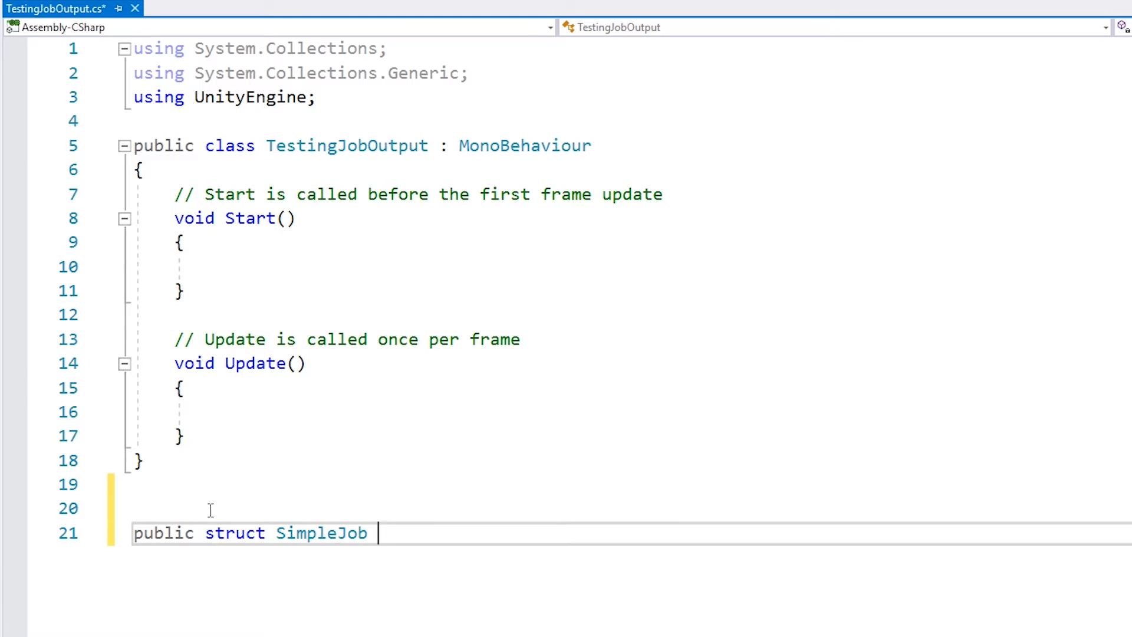
{"action": "type", "text": ": IJob {"}
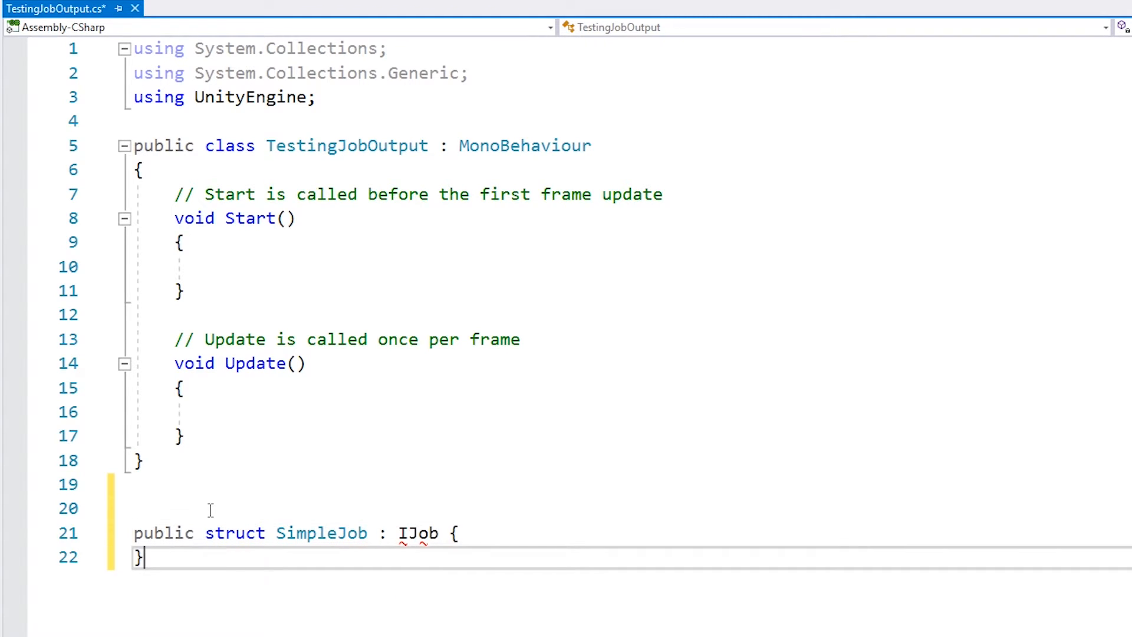
{"action": "type", "text": "using Unity.Jobs;"}
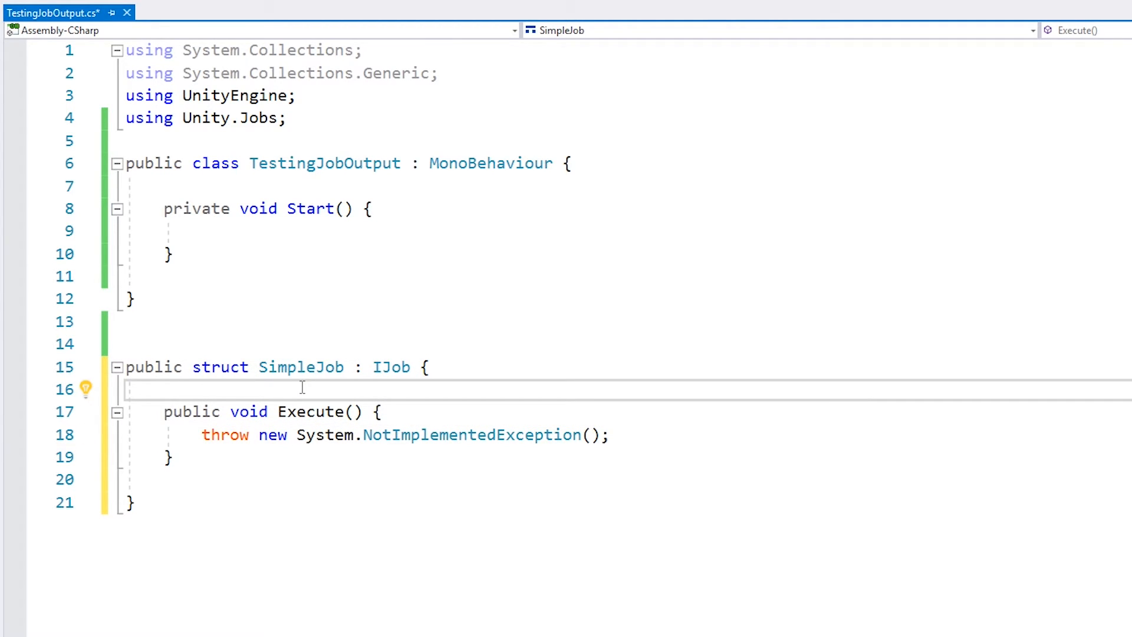
Declare public int fields a, b and result, and set result = a + b in Execute.
{"action": "type", "text": "public int"}
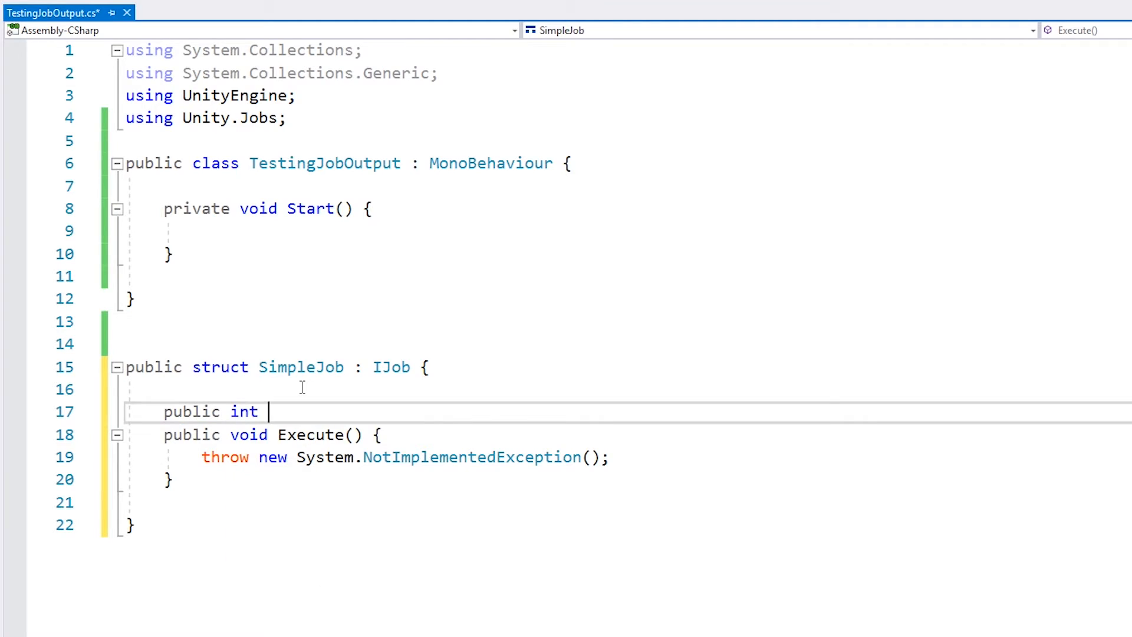
{"action": "type", "text": "a;"}
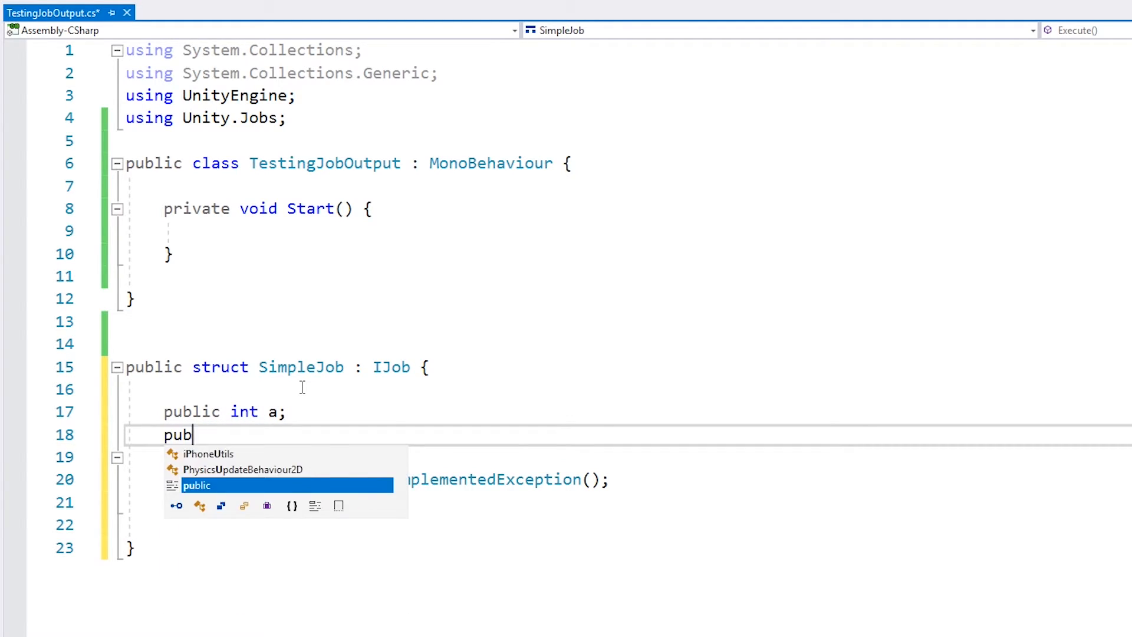
{"action": "type", "text": "lic int b;"}
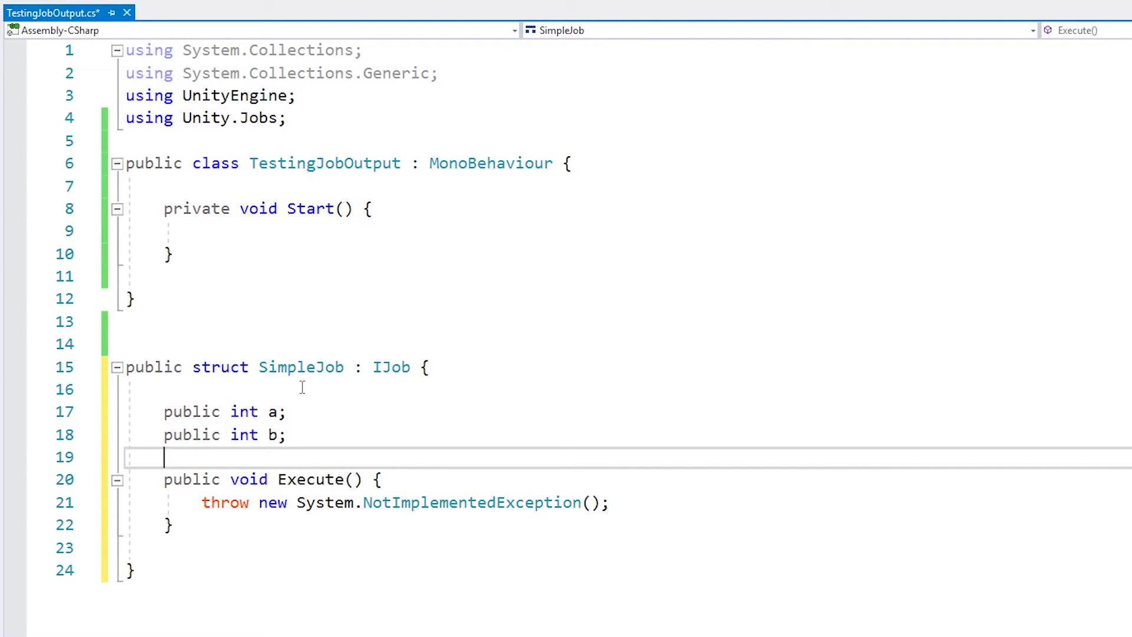
{"action": "type", "text": "public int result;"}
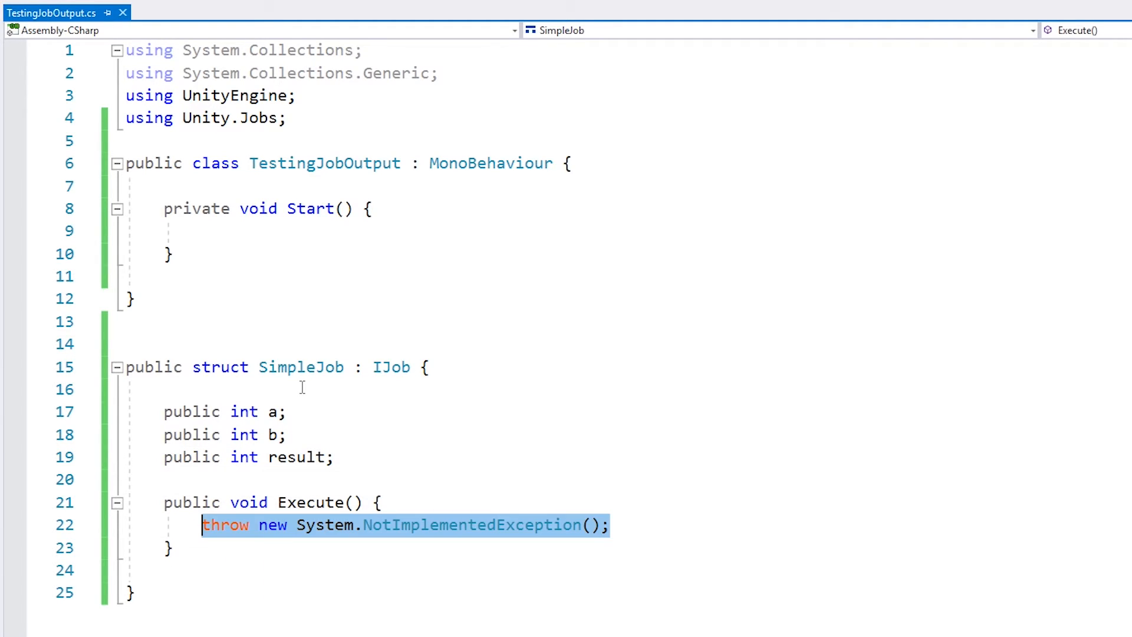
{"action": "type", "text": "result ="}
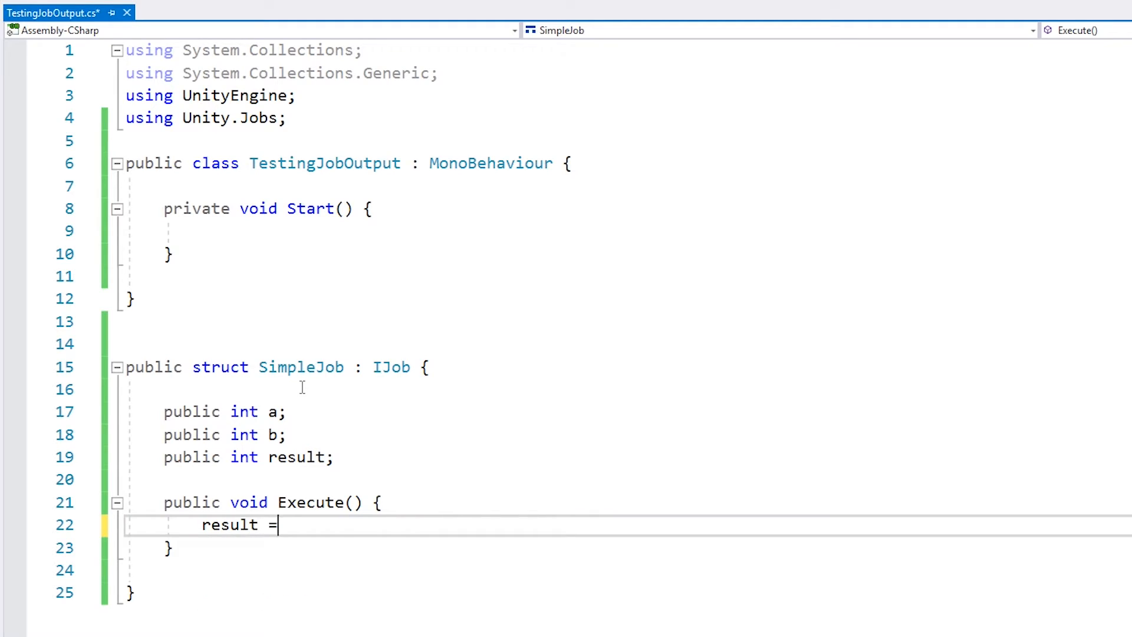
{"action": "type", "text": "a + b;"}
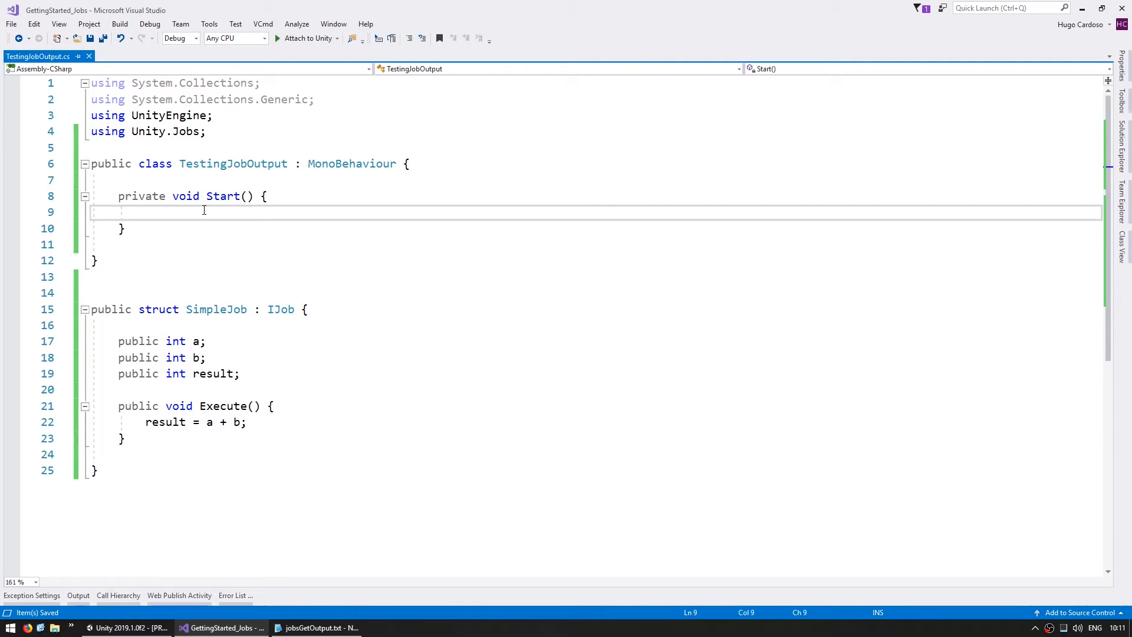
In Start, create a SimpleJob with a = 1, b = 2 and schedule it into jobHandle.
{"action": "type", "text": "Simple"}
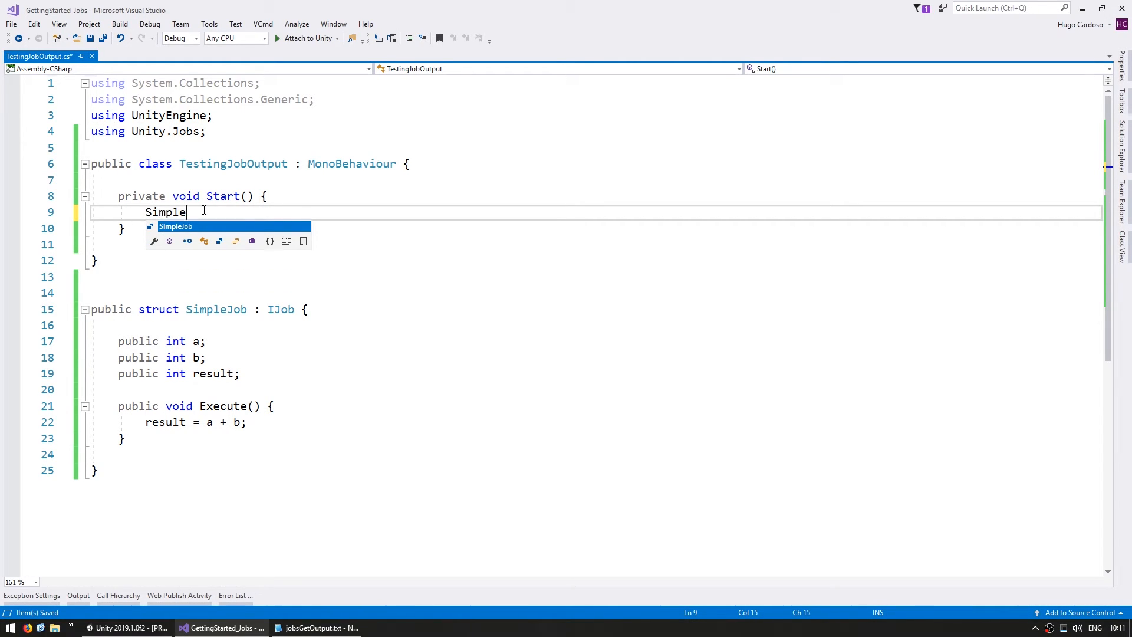
{"action": "type", "text": "Job simpleJob"}
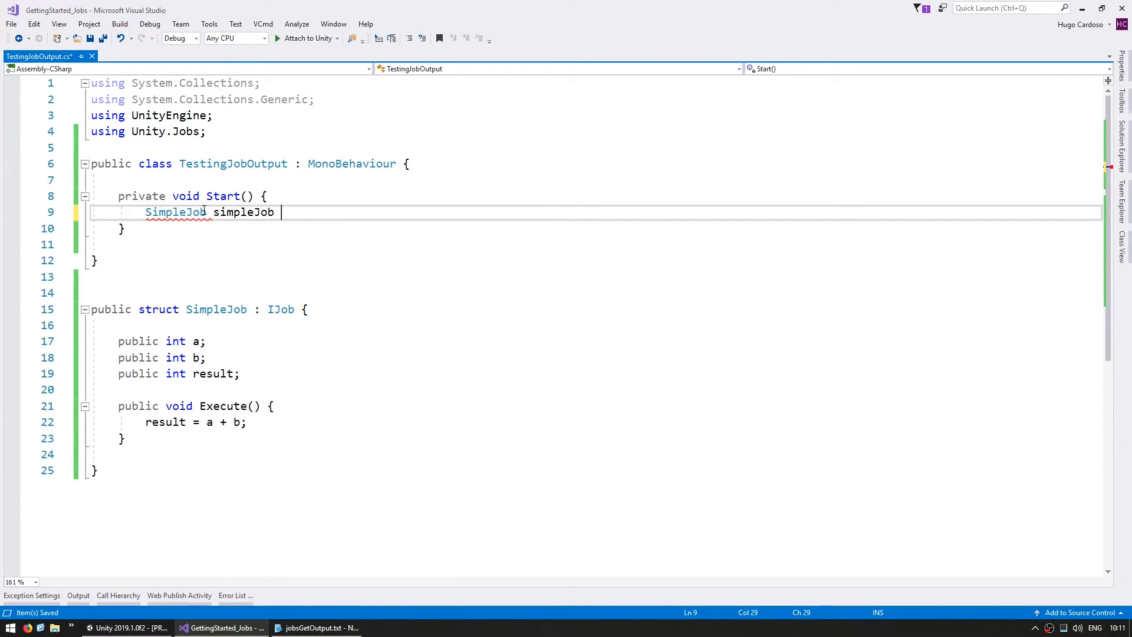
{"action": "type", "text": "= new SimpleJob {"}
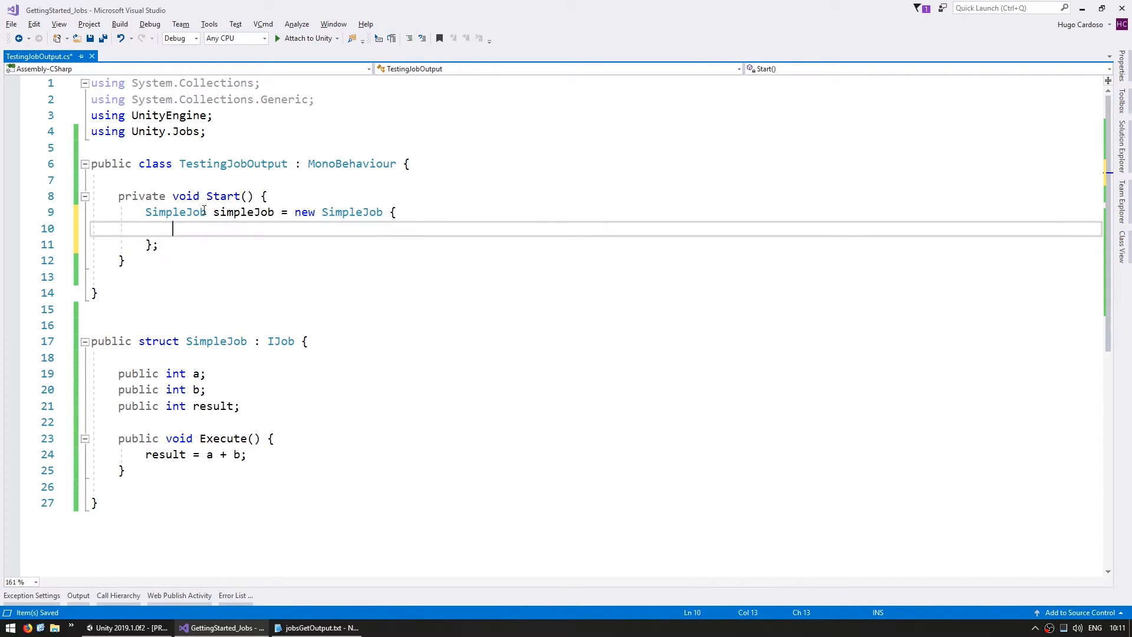
{"action": "type", "text": "a = 1;"}
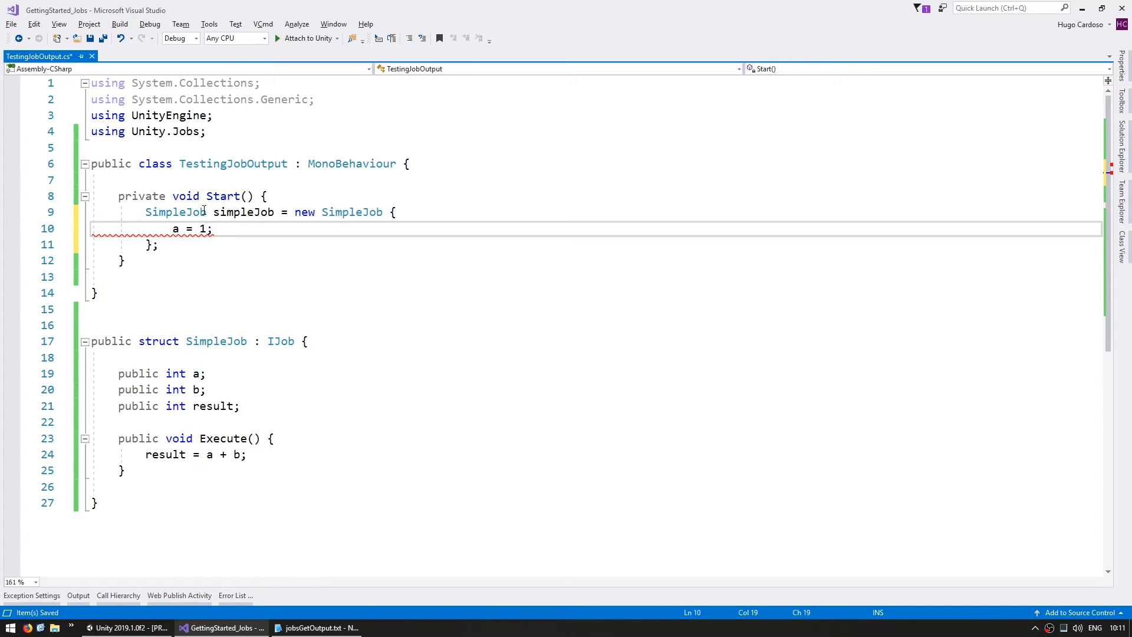
{"action": "type", "text": ","}
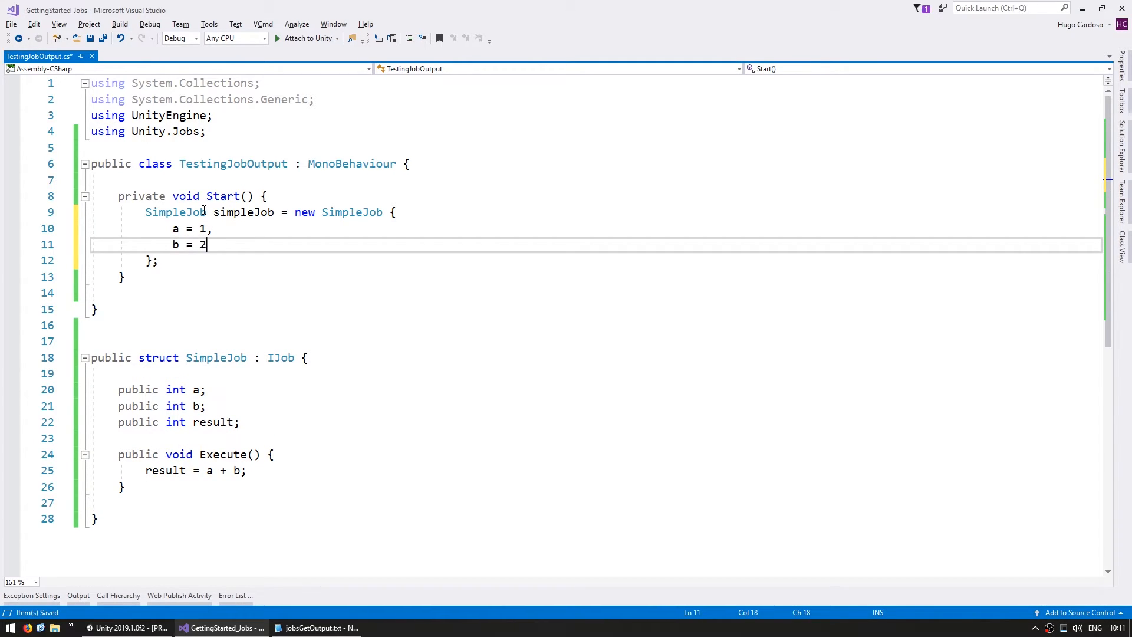
{"action": "type", "text": ","}
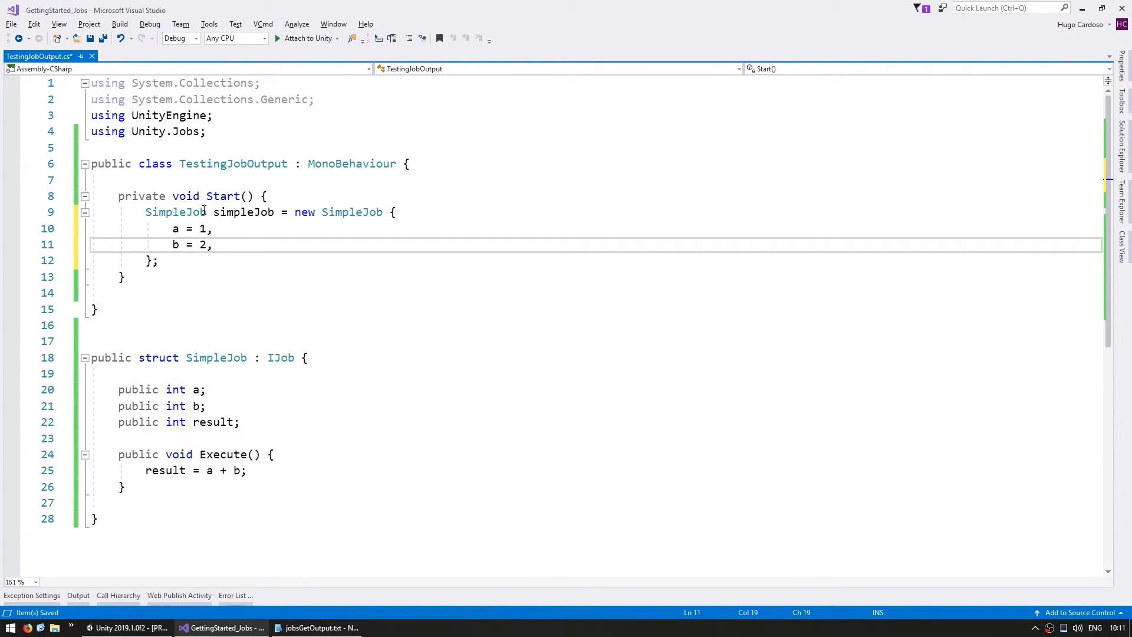
{"action": "type", "text": "simpleJob.Schedule();"}
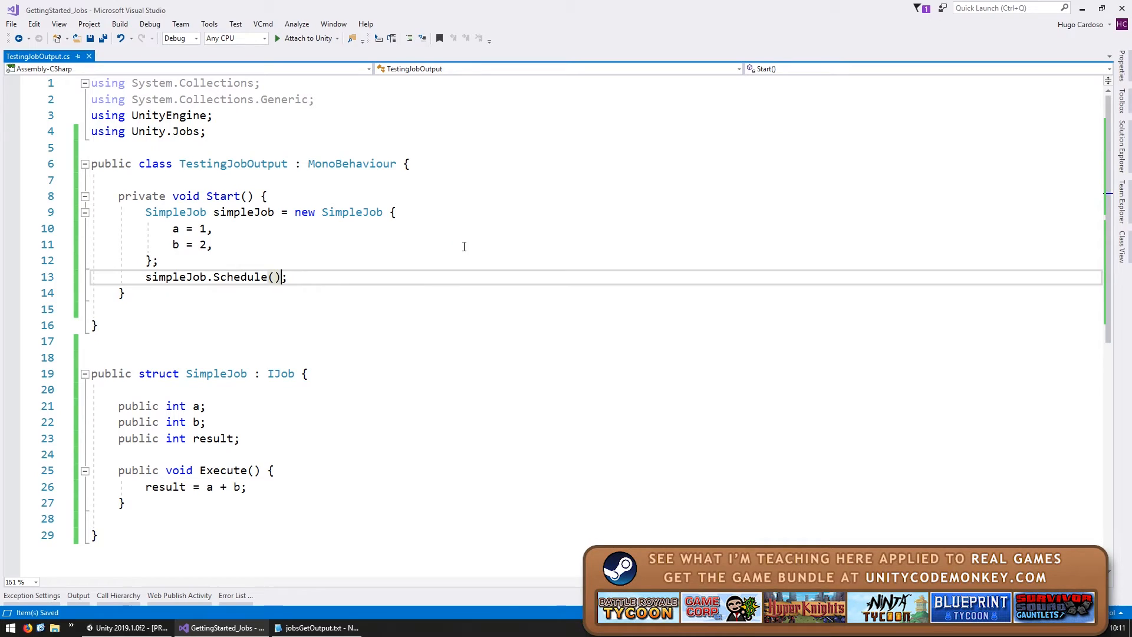
{"action": "type", "text": "JobHandle jobHandle ="}
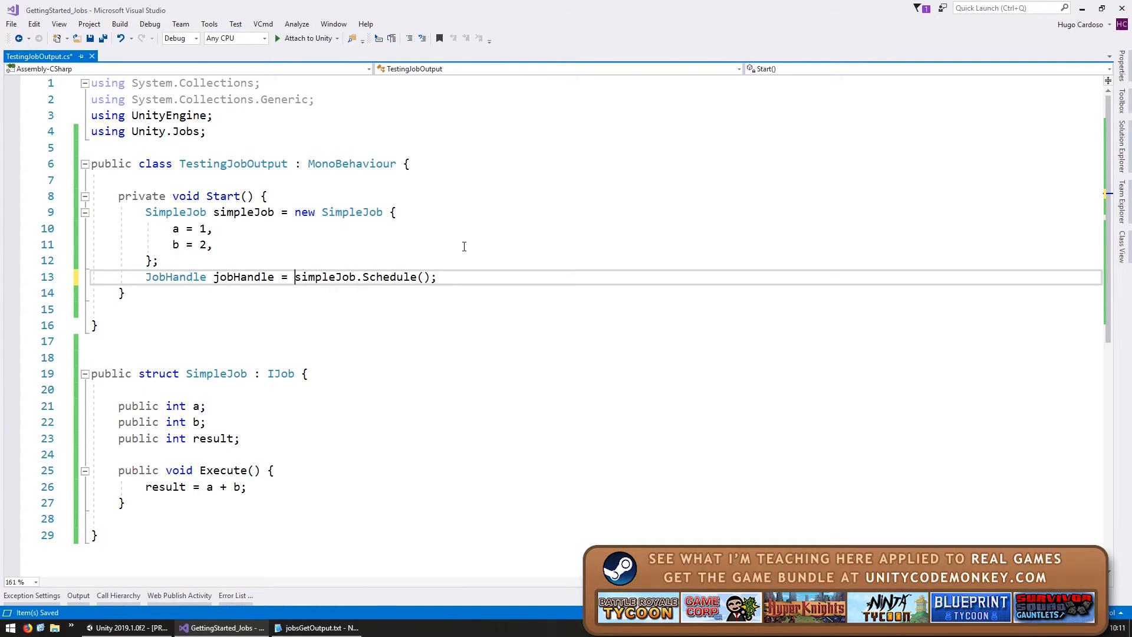
{"action": "type", "text": "jobHandle.Complete();"}
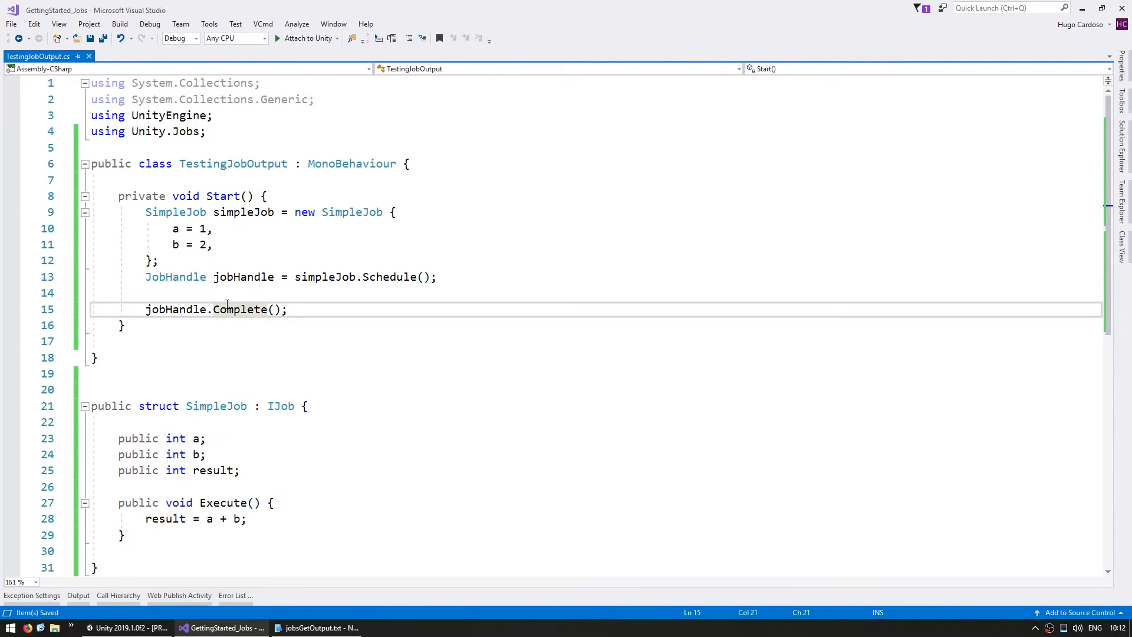
Add a Debug.Log call in Start that prints simpleJob.result.
{"action": "type", "text": "Debug.L"}
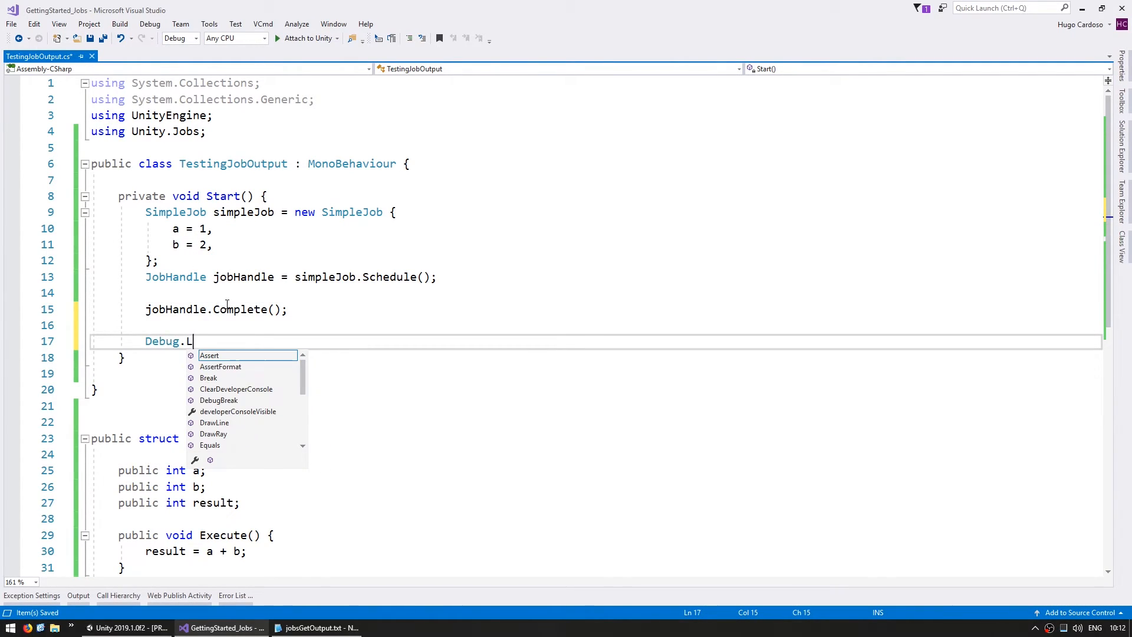
{"action": "type", "text": "og();"}
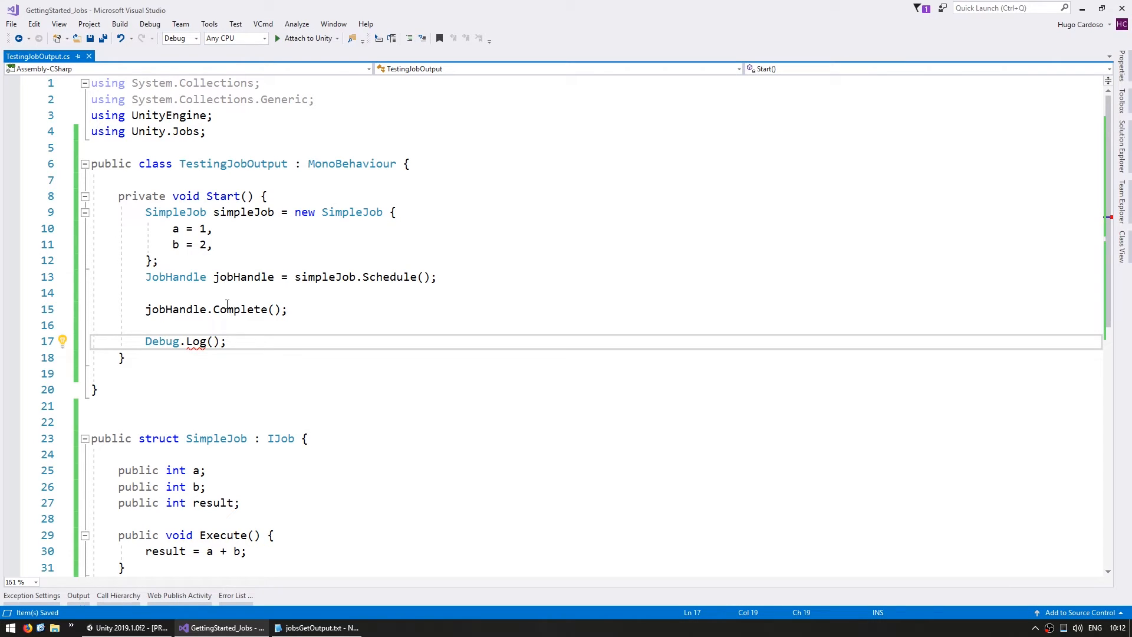
{"action": "type", "text": "simpleJob,"}
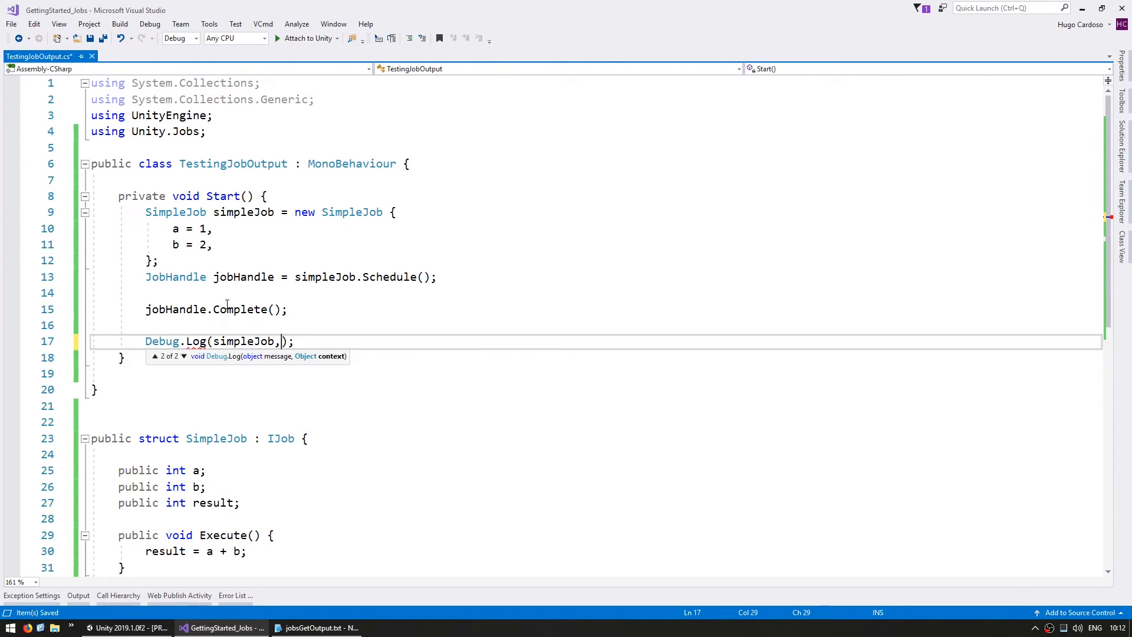
{"action": "type", "text": ".result"}
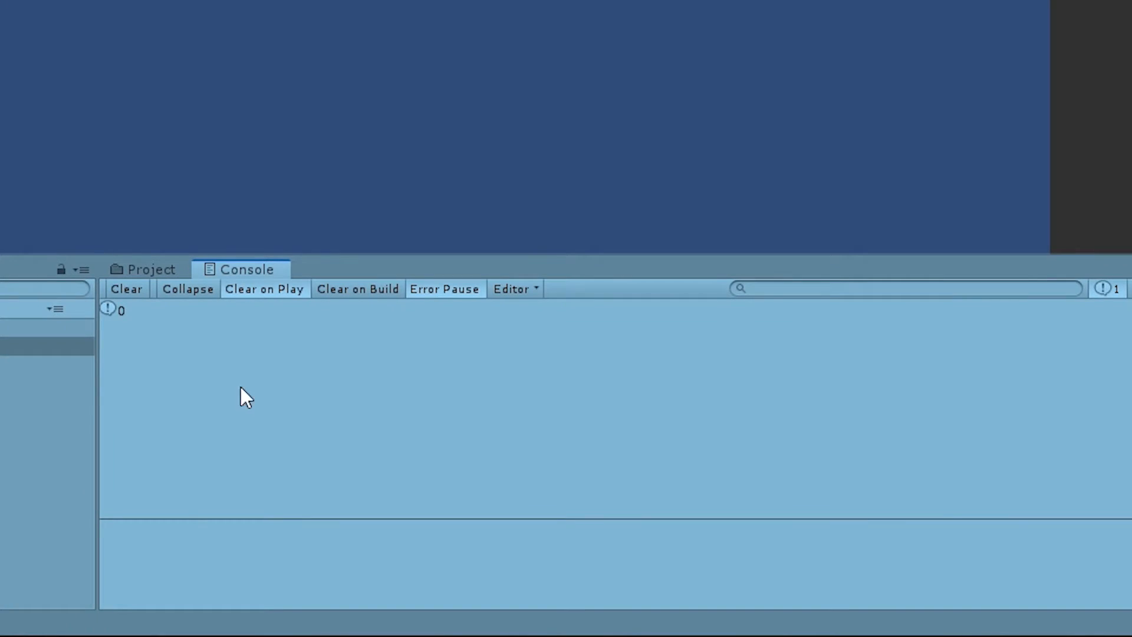
Select the console entry logging 0 from TestingJobOutput.Start() line 17.
{"action": "left_click", "coordinate": [120, 311]}
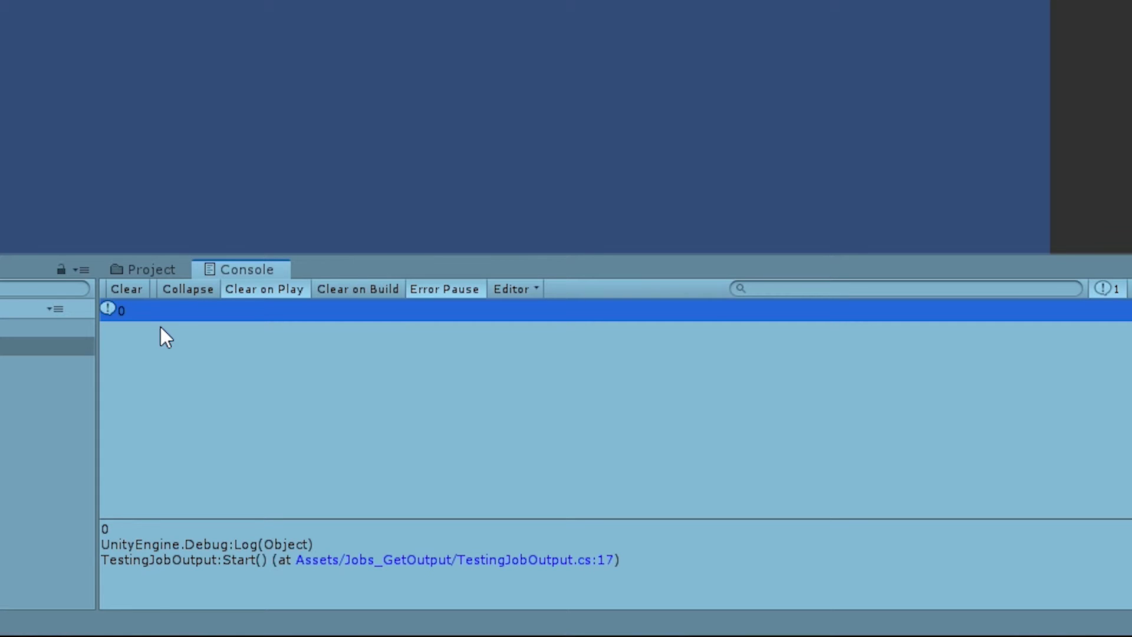
{"action": "mouse_move", "coordinate": [151, 377]}
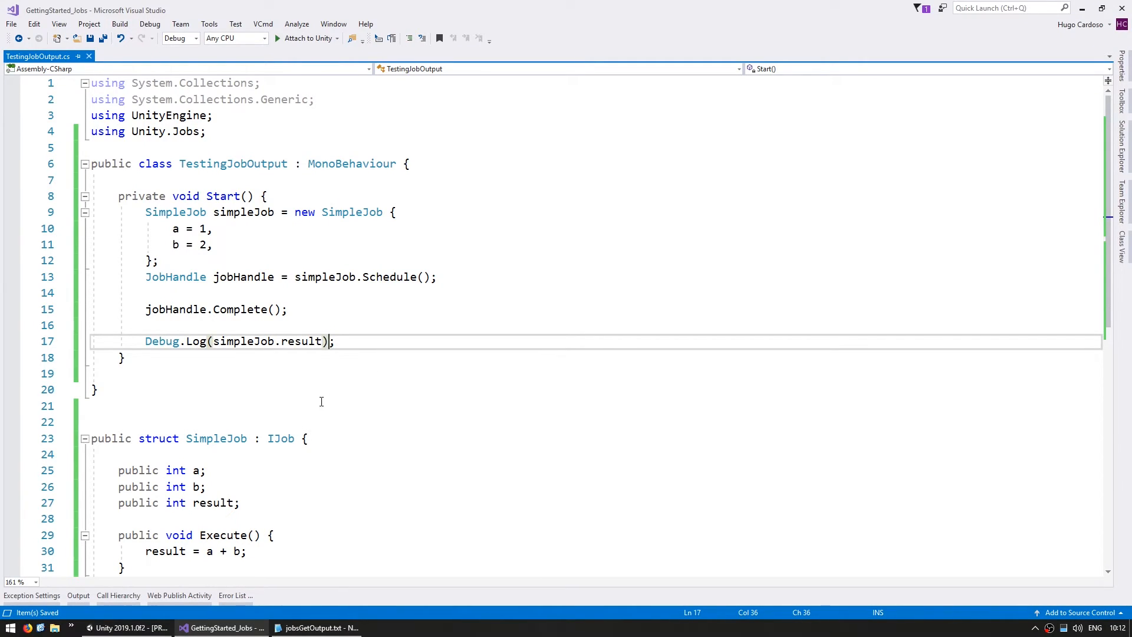
{"action": "scroll", "scroll_direction": "down", "scroll_amount": 3}
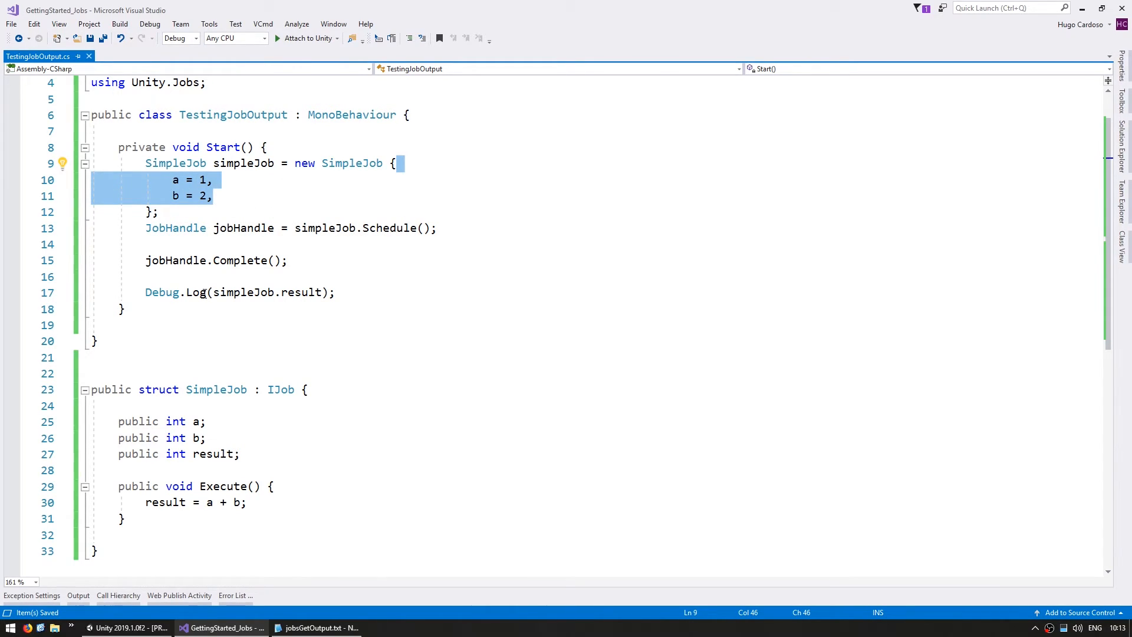
{"action": "double_click", "coordinate": [221, 486]}
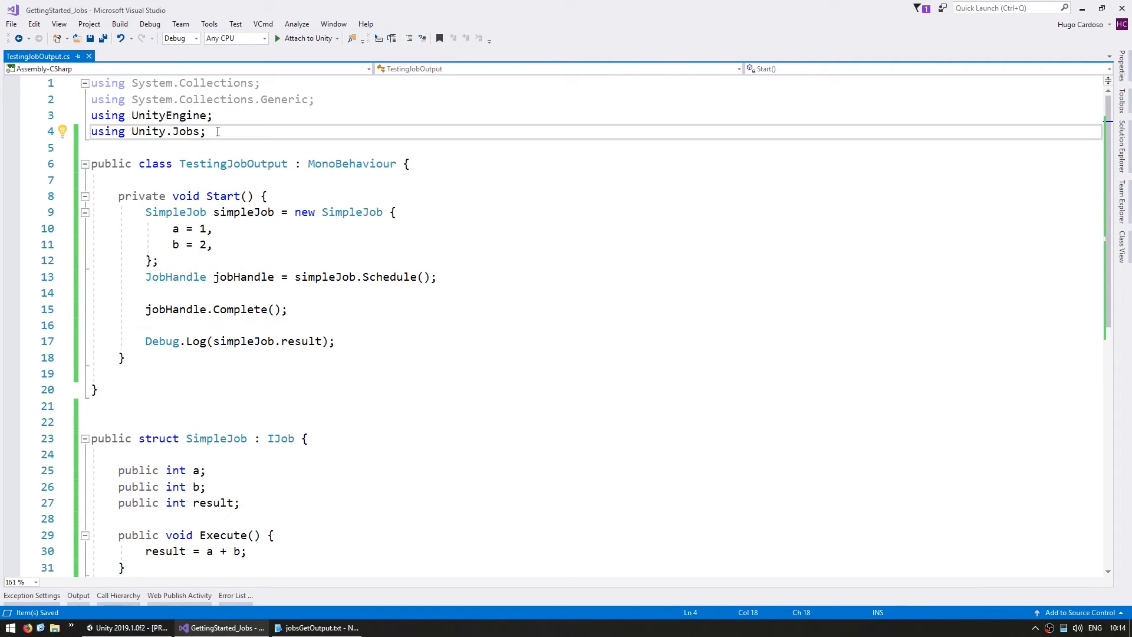
{"action": "type", "text": "using unity.Collections;"}
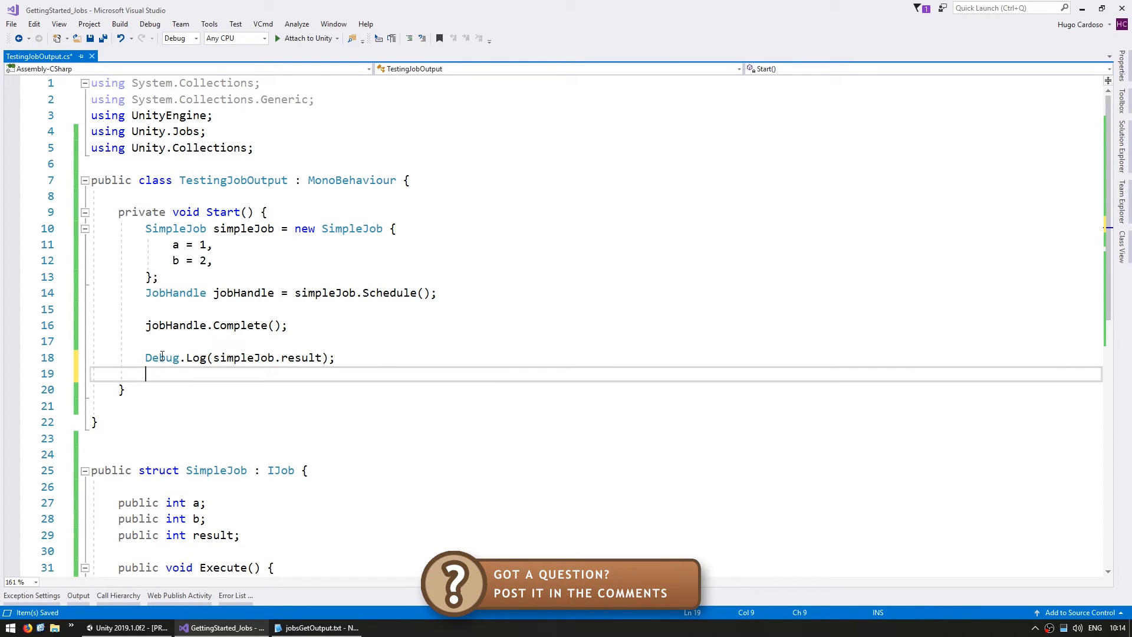
Make SimpleJob's result a NativeArray<int>, have Execute write the sum to result[0], and begin declaring result in Start.
{"action": "type", "text": "NativeAr"}
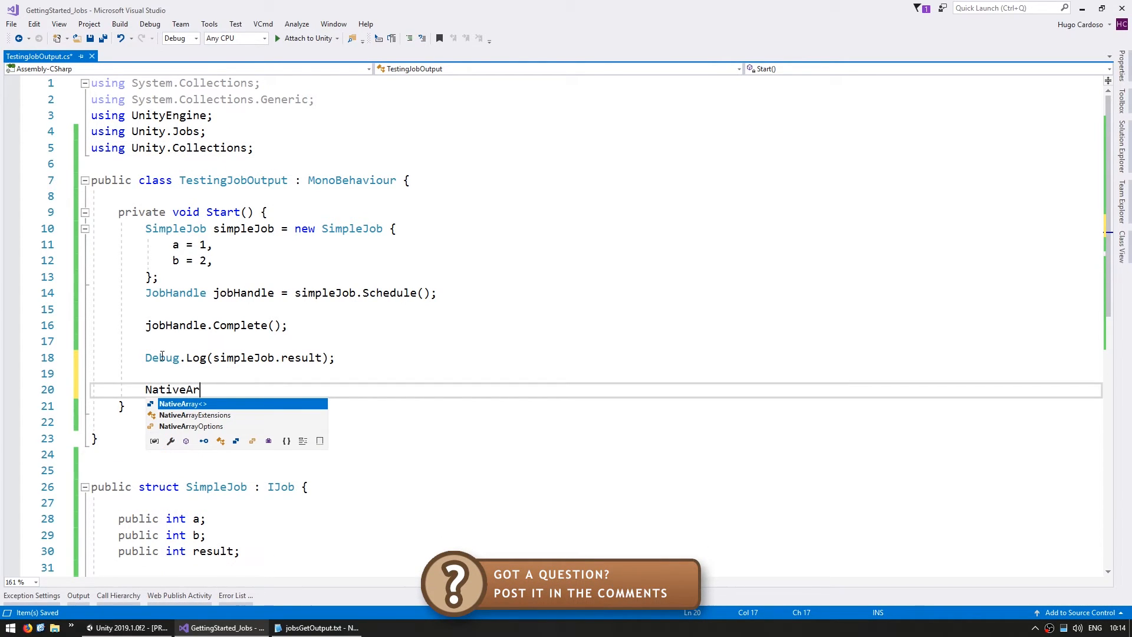
{"action": "mouse_move", "coordinate": [183, 403]}
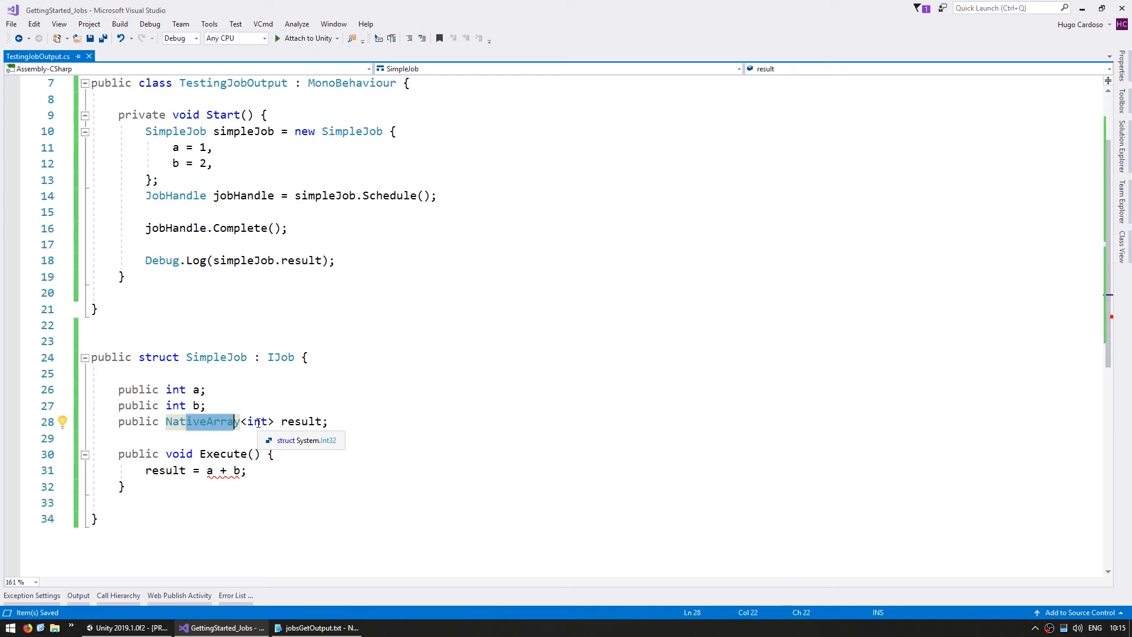
{"action": "type", "text": "[0"}
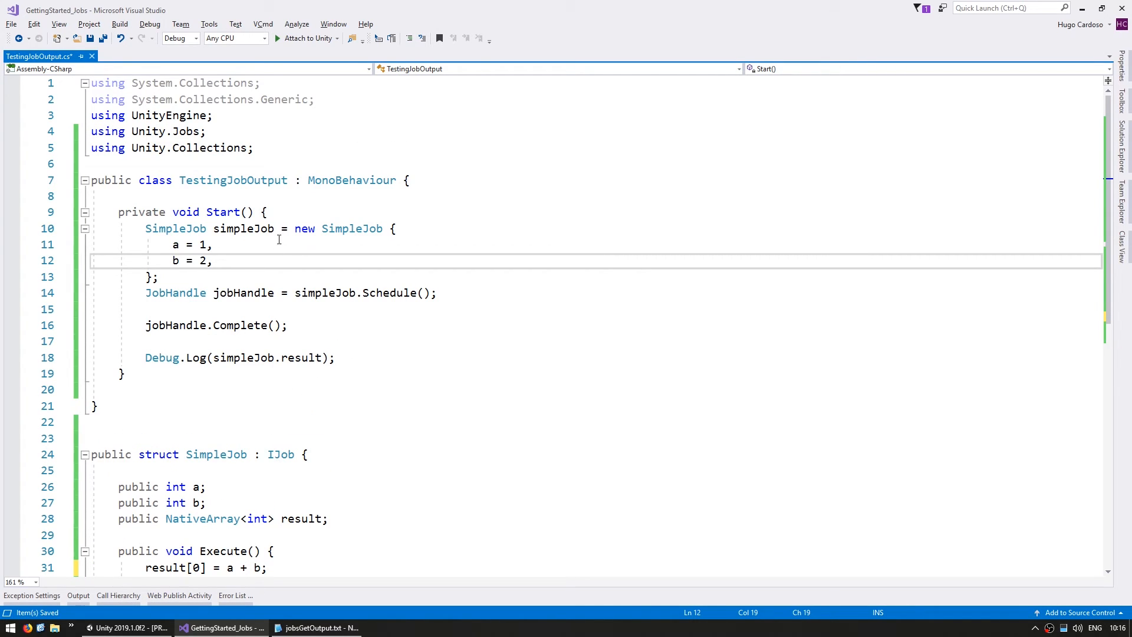
{"action": "type", "text": "NativeArray<int> result = n"}
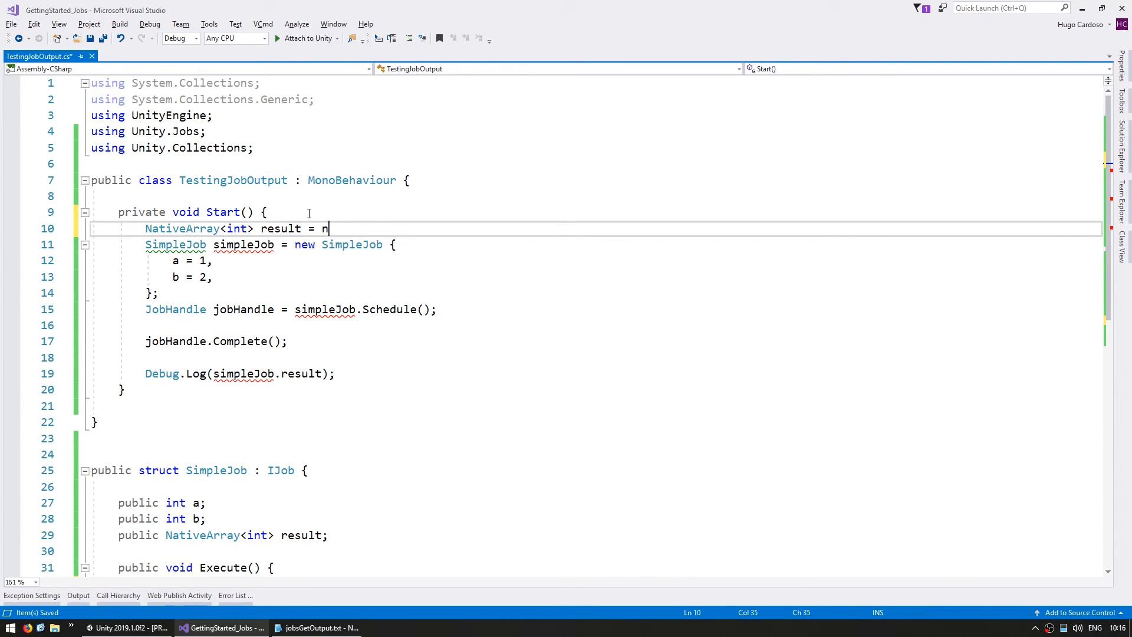
Allocate result as new NativeArray<int>(1, Allocator.TempJob) at the top of Start.
{"action": "type", "text": "ew NativeArray<int>("}
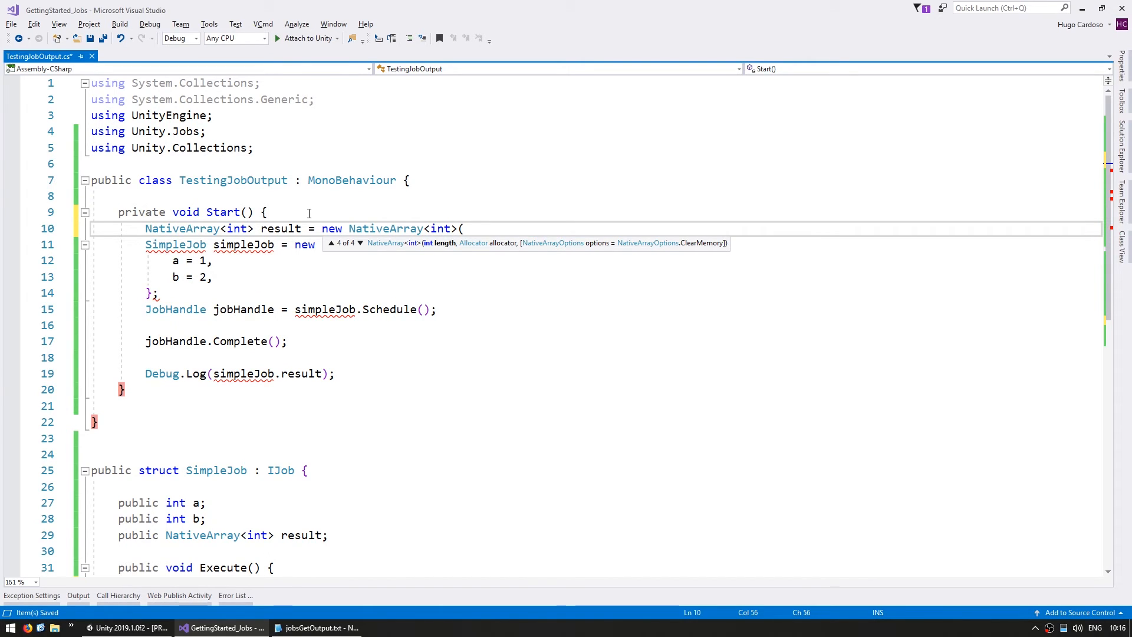
{"action": "type", "text": "1,"}
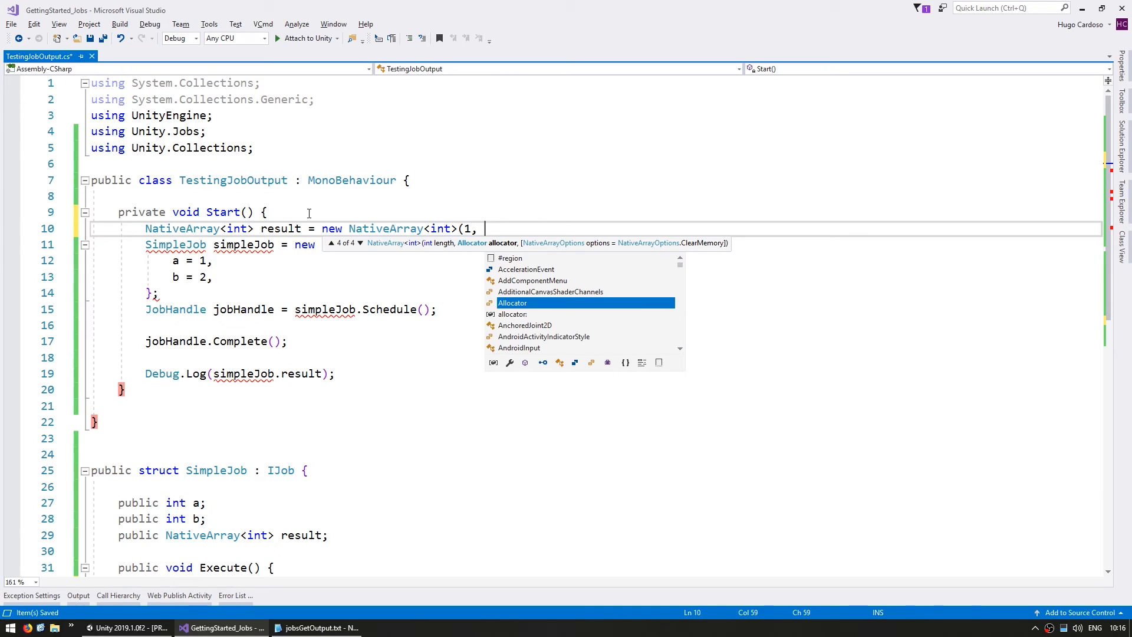
{"action": "type", "text": "Allocator.TempJob);"}
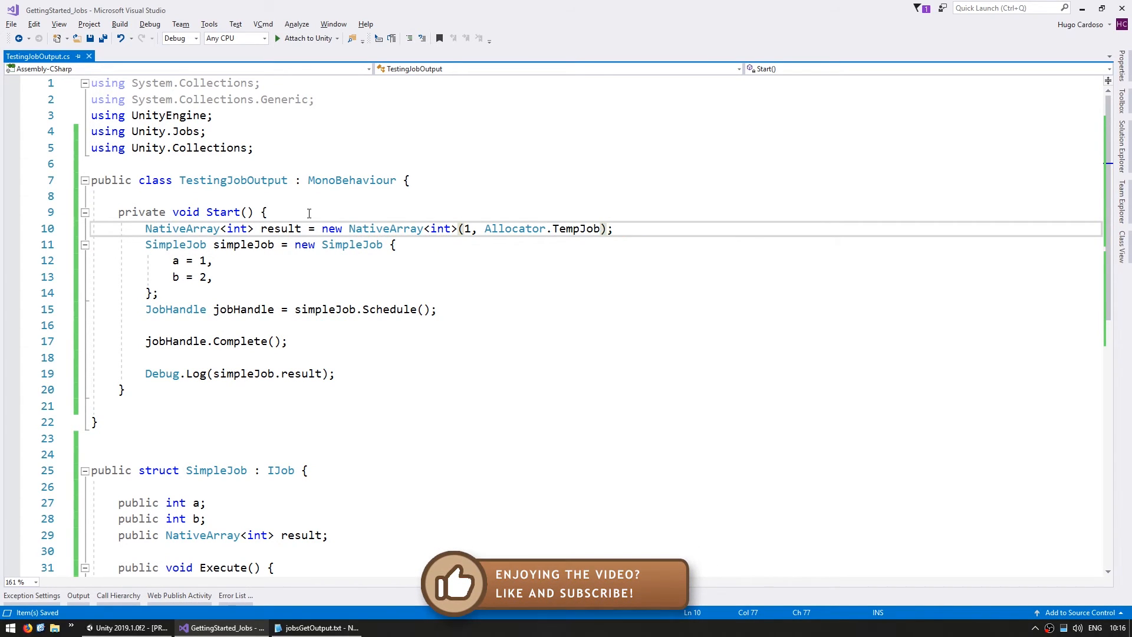
{"action": "key", "text": "Enter"}
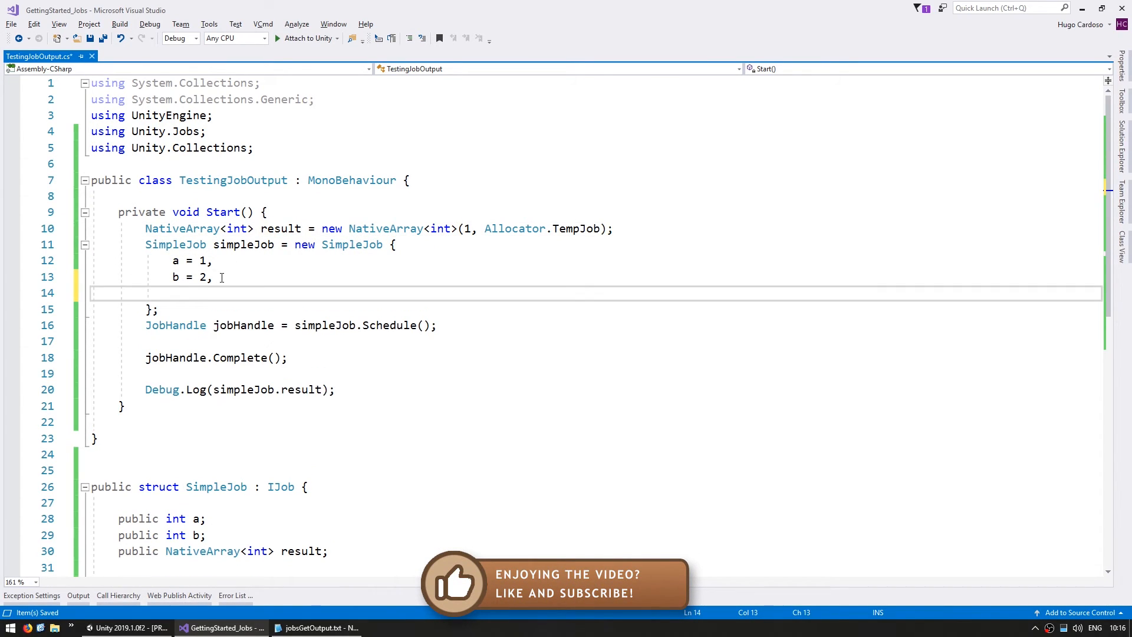
Pass result into SimpleJob, log simpleJob.result[0], then call result.Dispose().
{"action": "type", "text": "result = result,"}
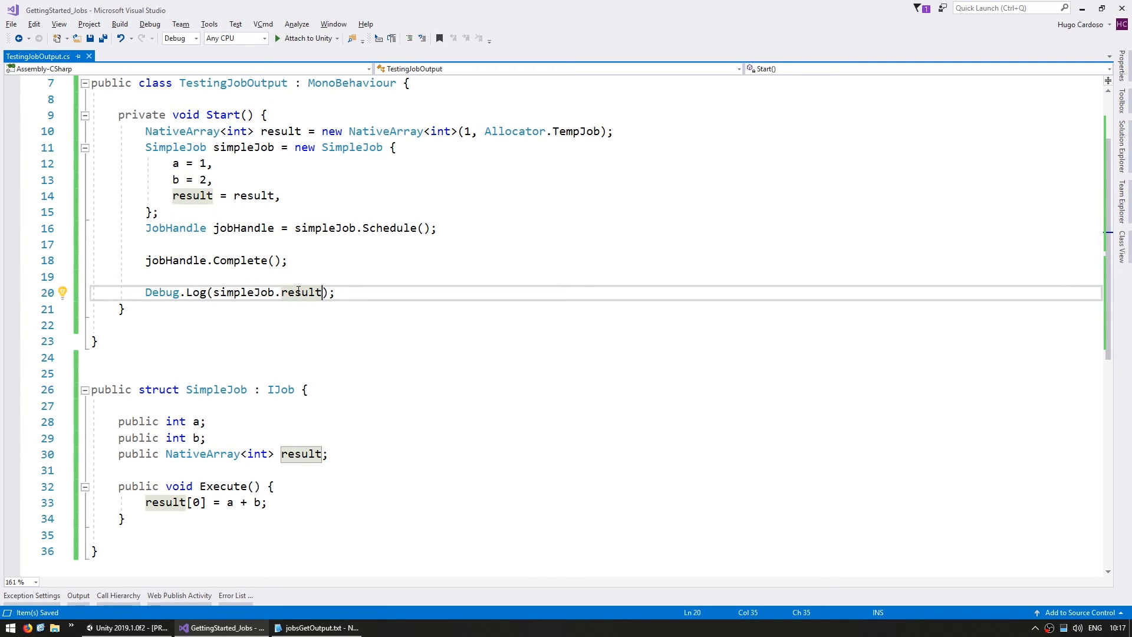
{"action": "type", "text": "[0]"}
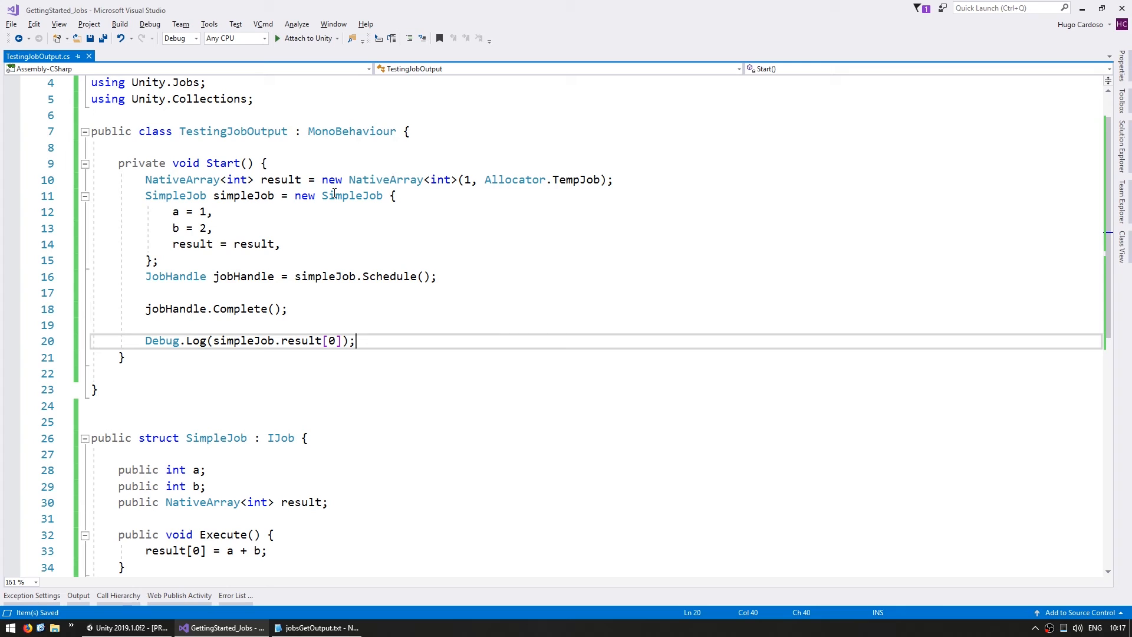
{"action": "key", "text": "Enter"}
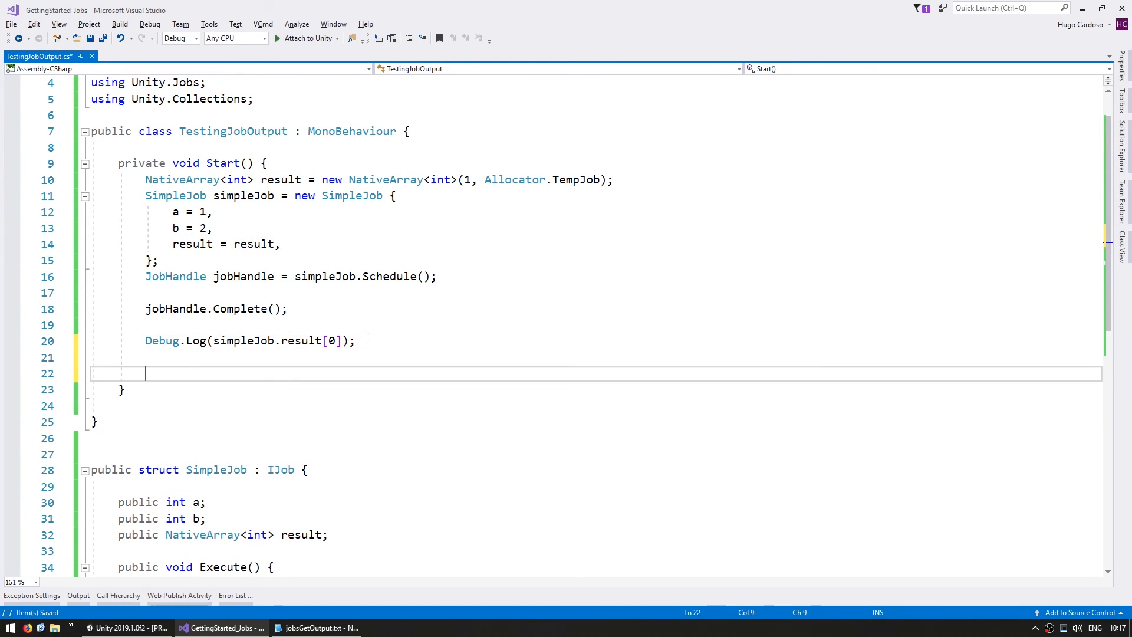
{"action": "type", "text": "result.Dispose();"}
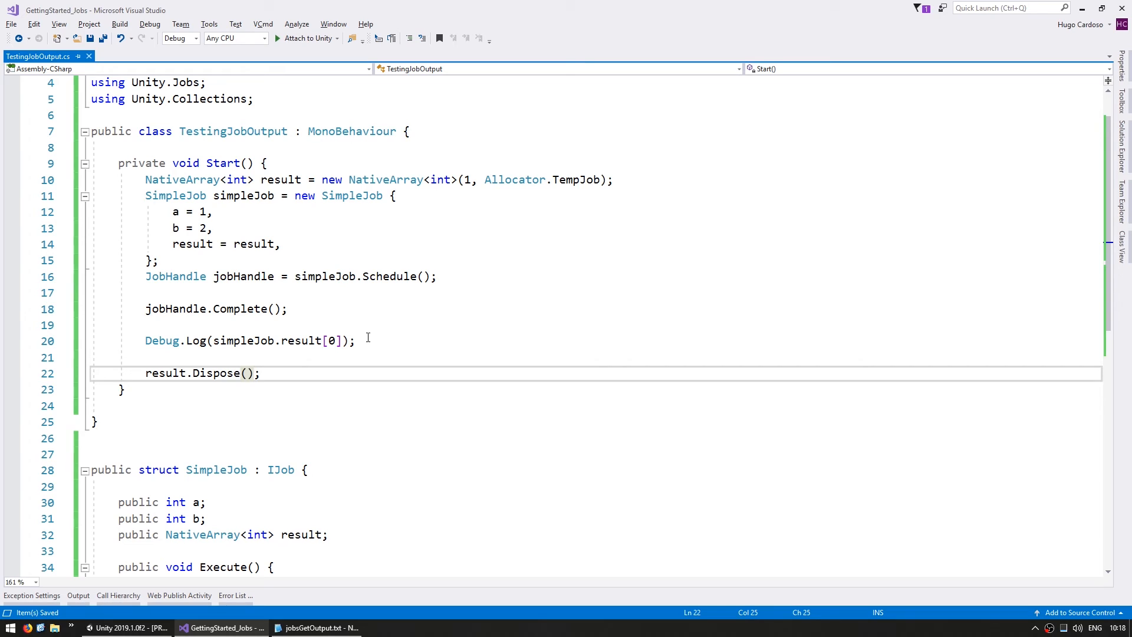
Run the scene in Unity and inspect the console entry logging 3 from line 20.
{"action": "left_click", "coordinate": [118, 628]}
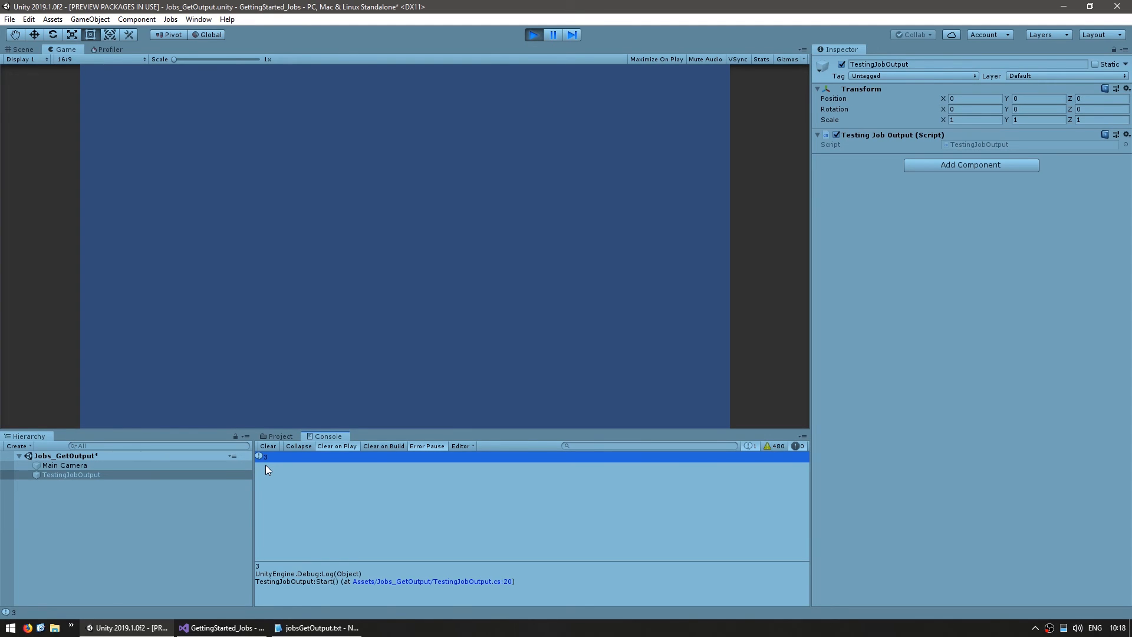
{"action": "left_click", "coordinate": [220, 628]}
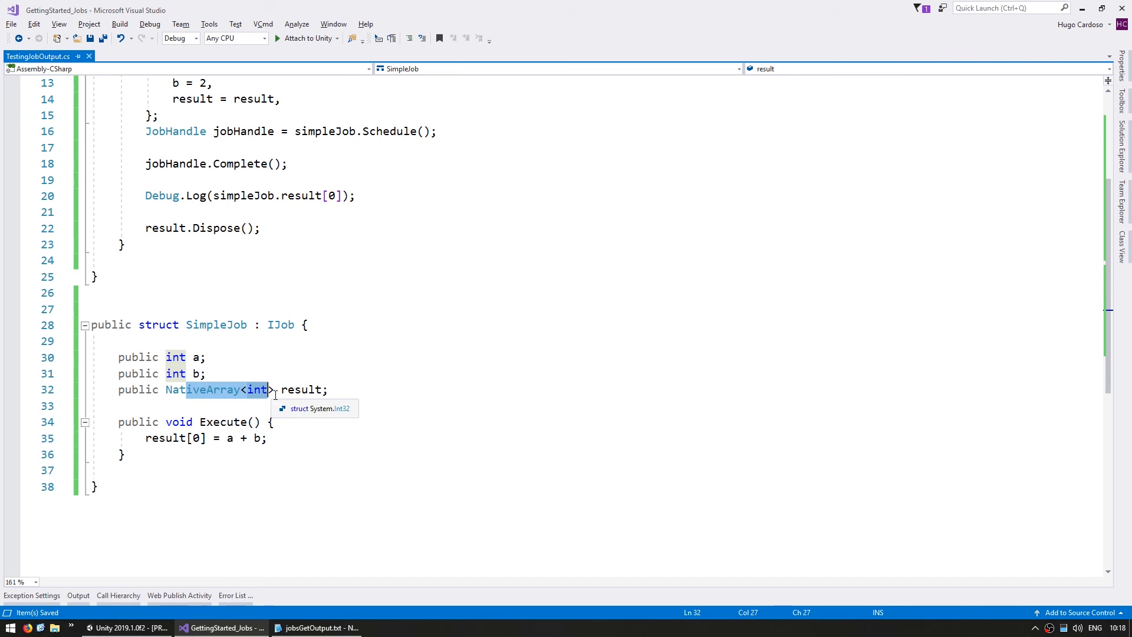
{"action": "left_click", "coordinate": [203, 390]}
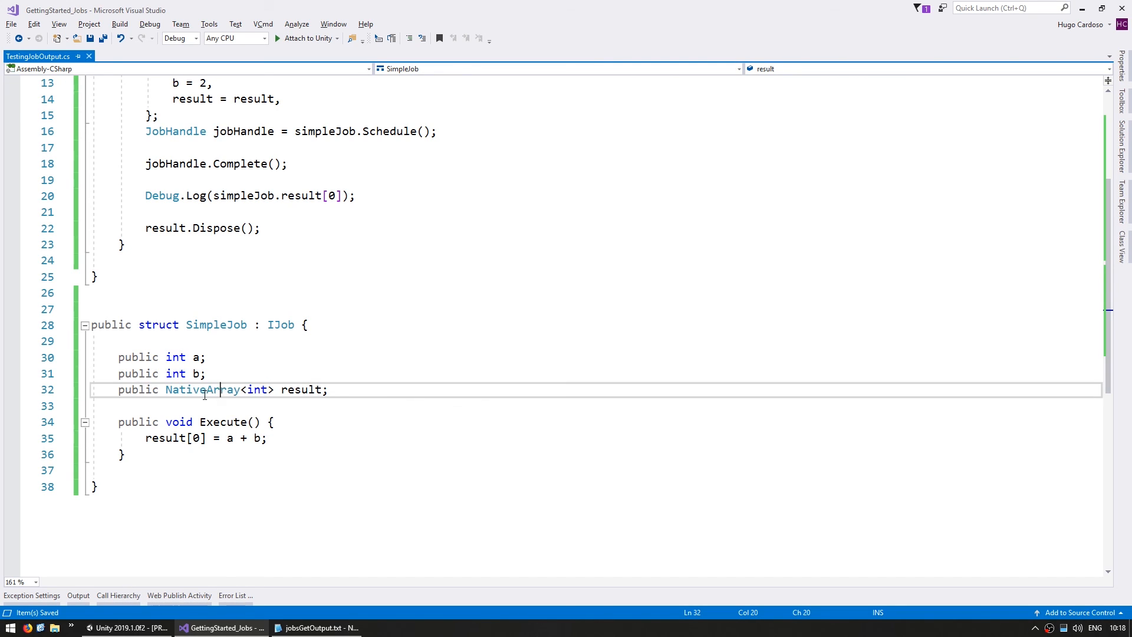
{"action": "type", "text": "N"}
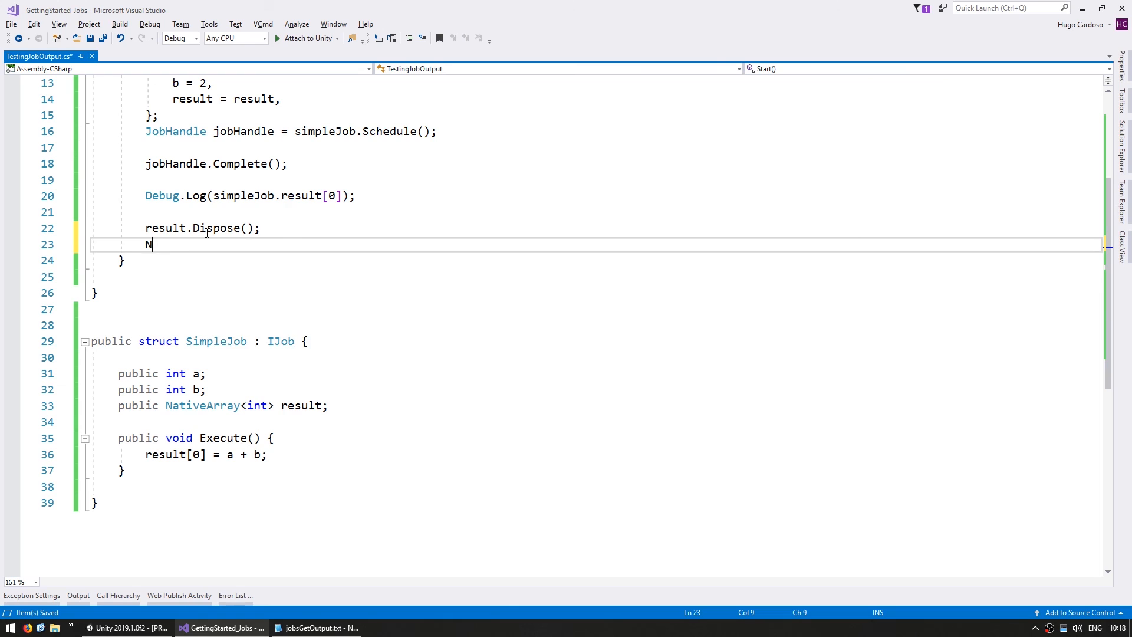
{"action": "type", "text": "ativeL"}
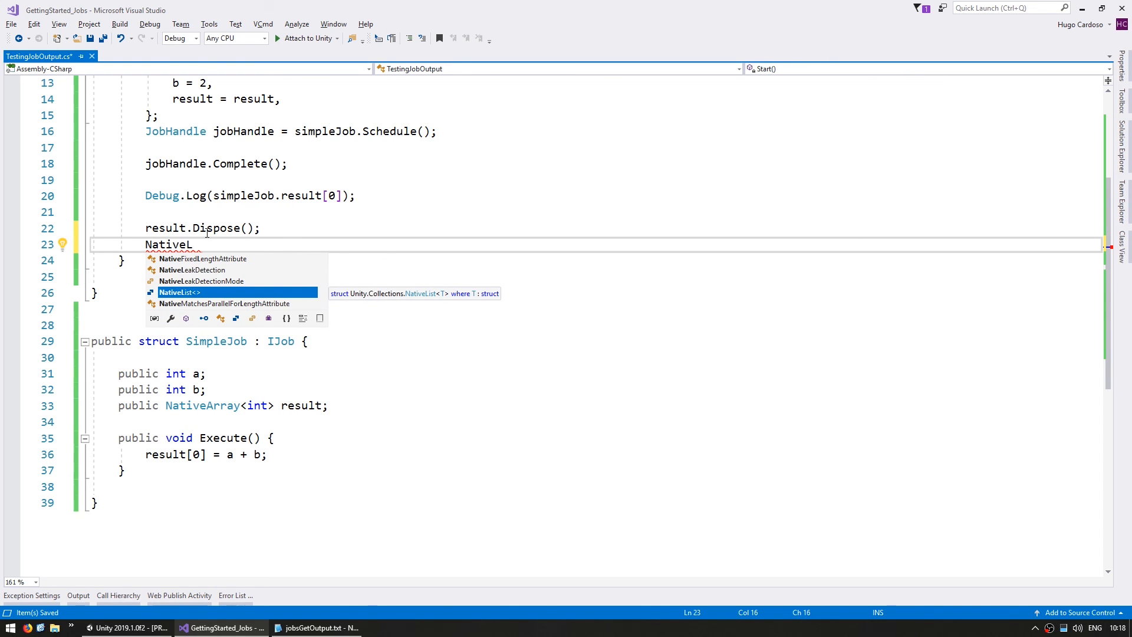
{"action": "type", "text": "Hash"}
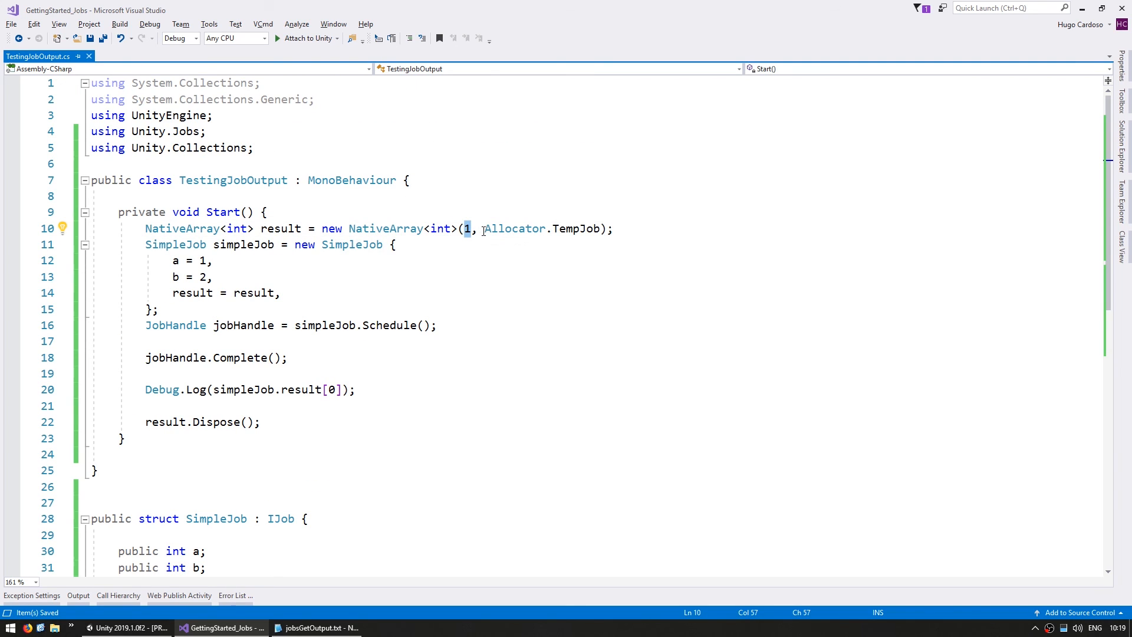
{"action": "scroll", "scroll_direction": "down", "scroll_amount": 3}
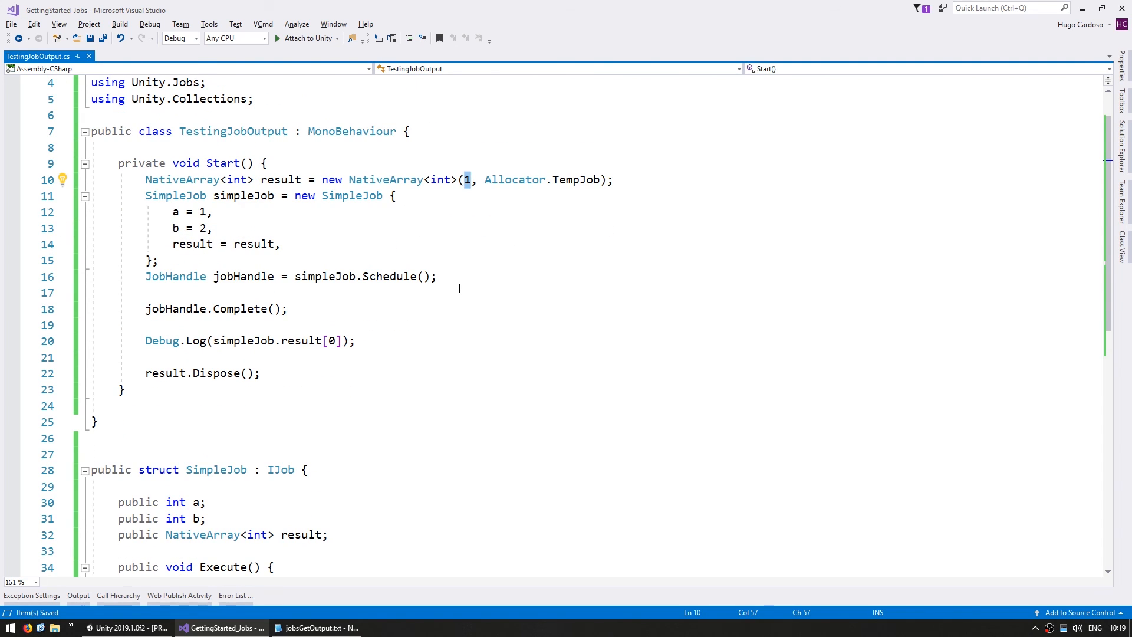